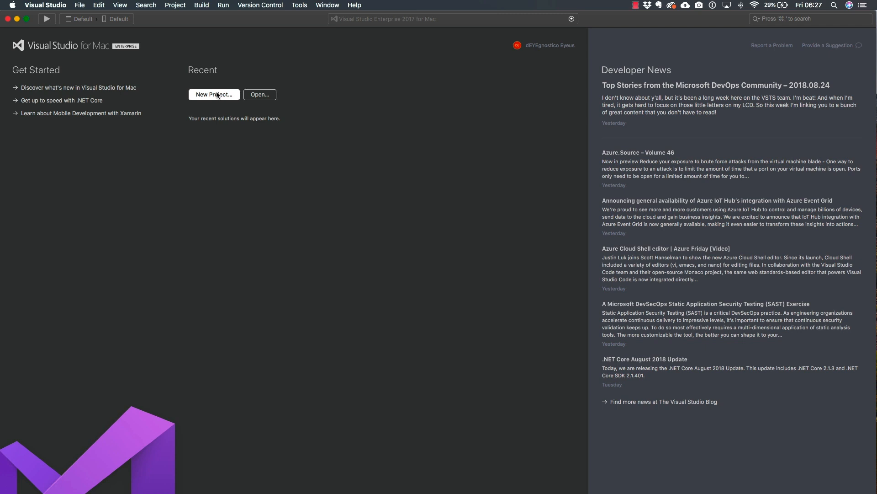
Open and cancel the New Project template chooser, then open the File menu.
{"action": "left_click", "coordinate": [214, 94]}
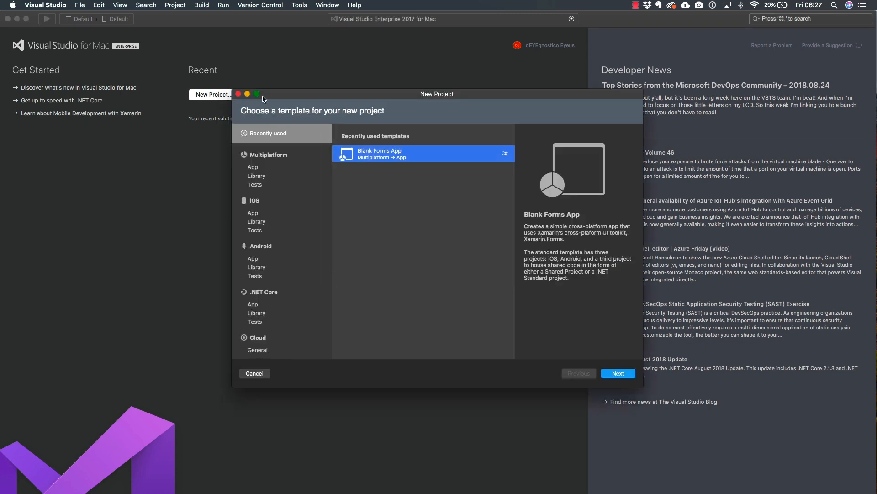
{"action": "left_click", "coordinate": [255, 373]}
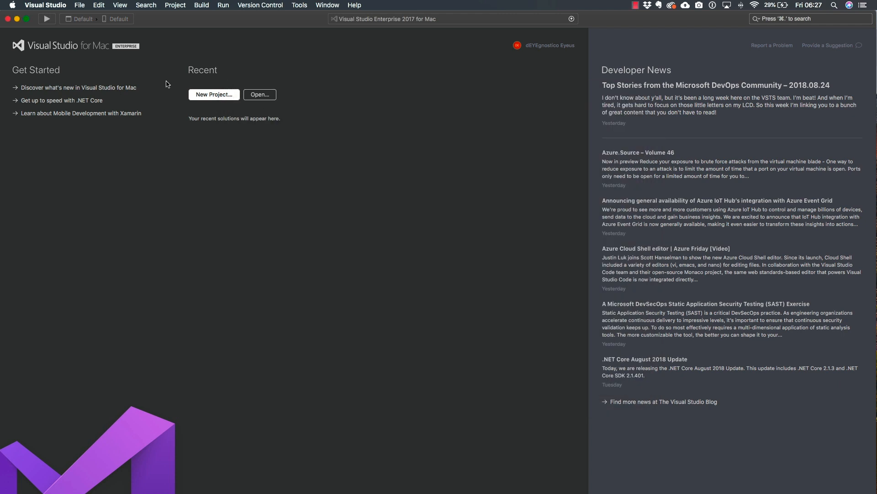
{"action": "mouse_move", "coordinate": [178, 86]}
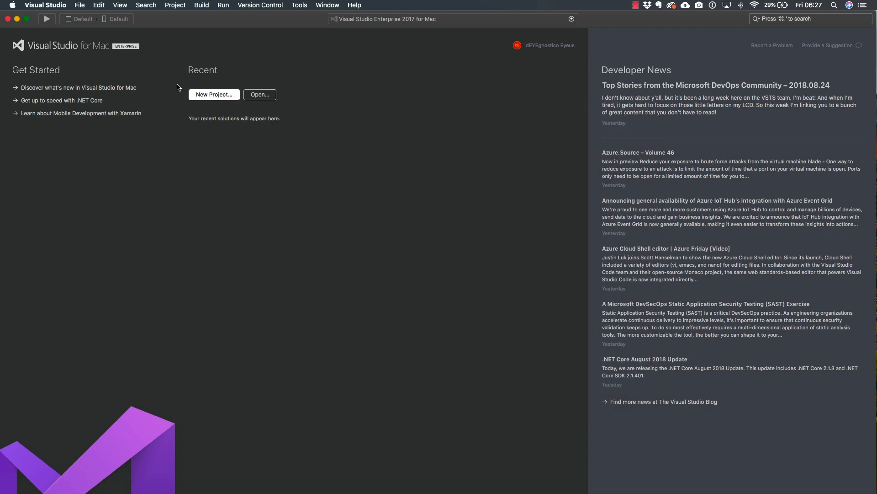
{"action": "left_click", "coordinate": [79, 5]}
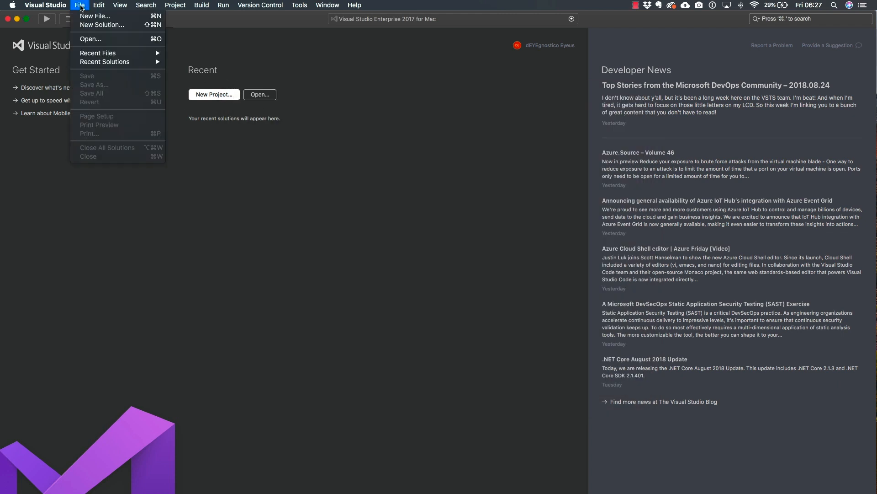
{"action": "mouse_move", "coordinate": [108, 26]}
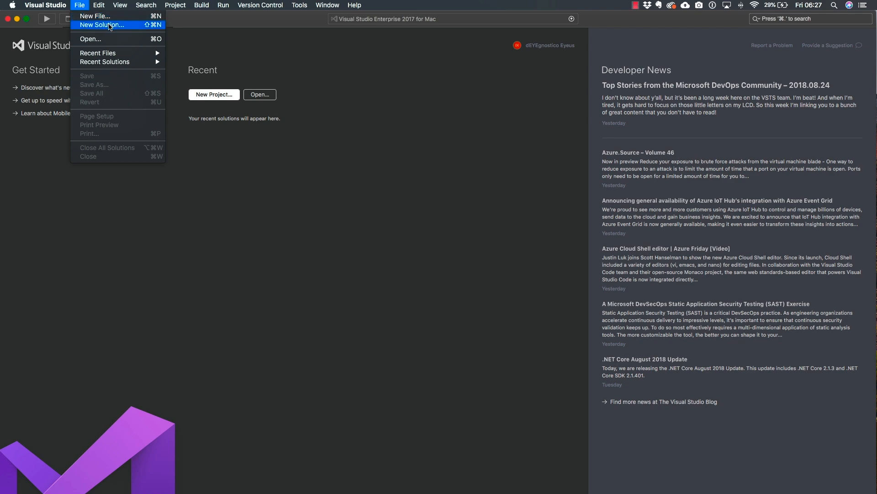
In New Solution, compare the Multiplatform App templates and select Blank Forms App.
{"action": "left_click", "coordinate": [108, 24]}
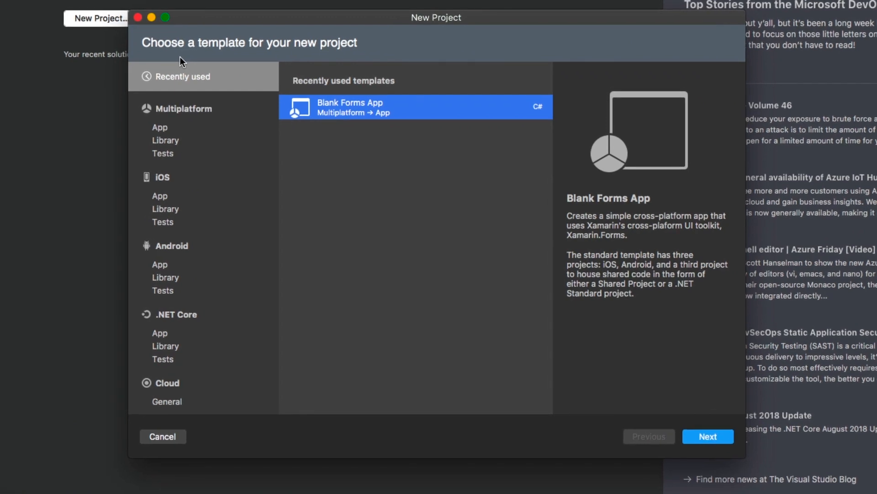
{"action": "mouse_move", "coordinate": [196, 113]}
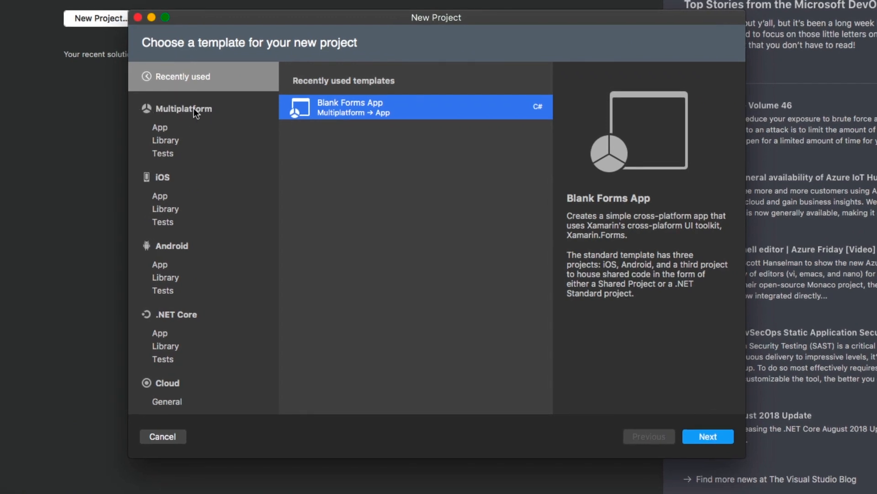
{"action": "left_click", "coordinate": [160, 127]}
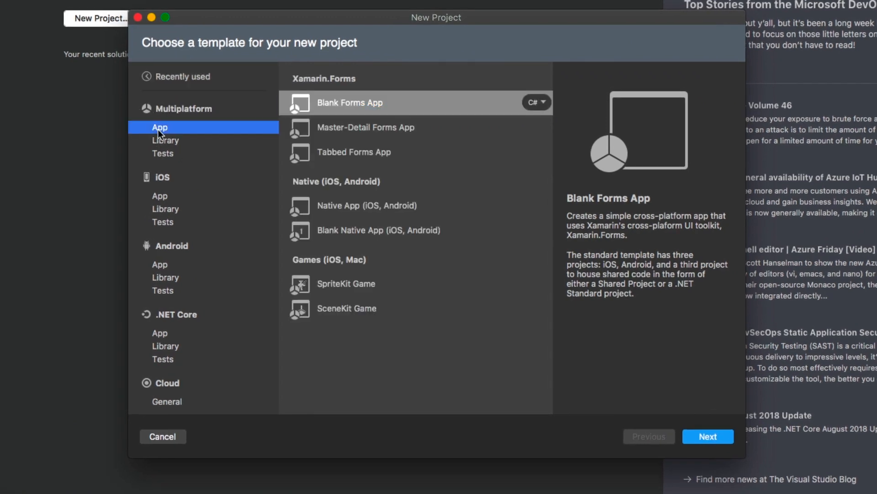
{"action": "left_click", "coordinate": [357, 110]}
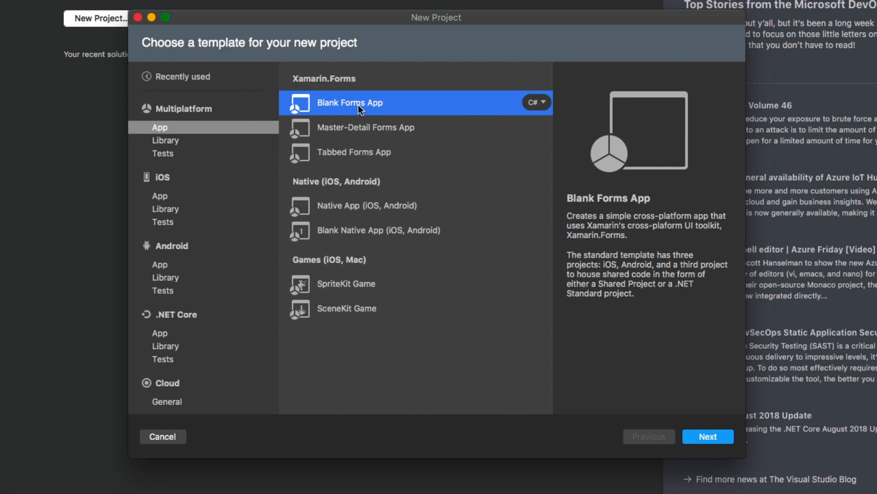
{"action": "left_click", "coordinate": [361, 133]}
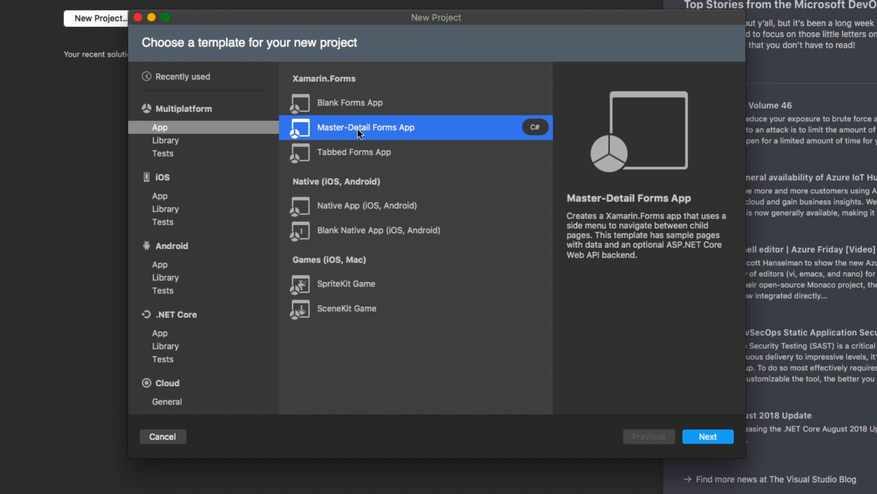
{"action": "mouse_move", "coordinate": [361, 166]}
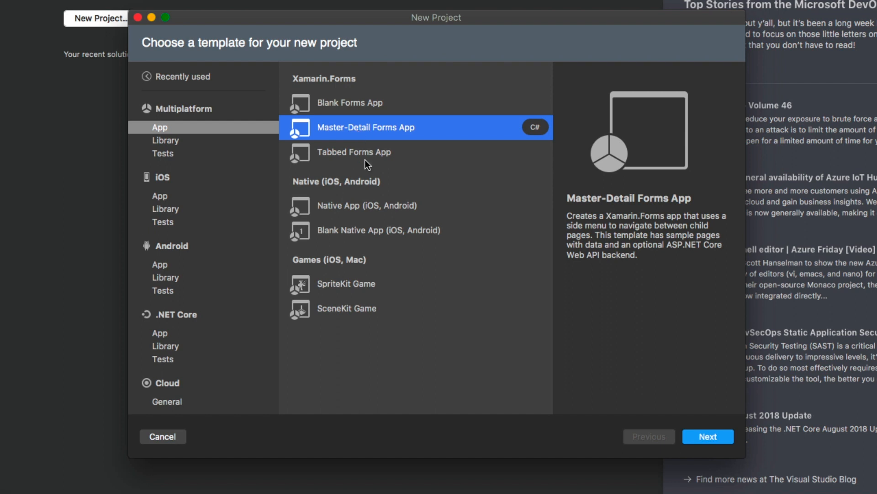
{"action": "left_click", "coordinate": [365, 163]}
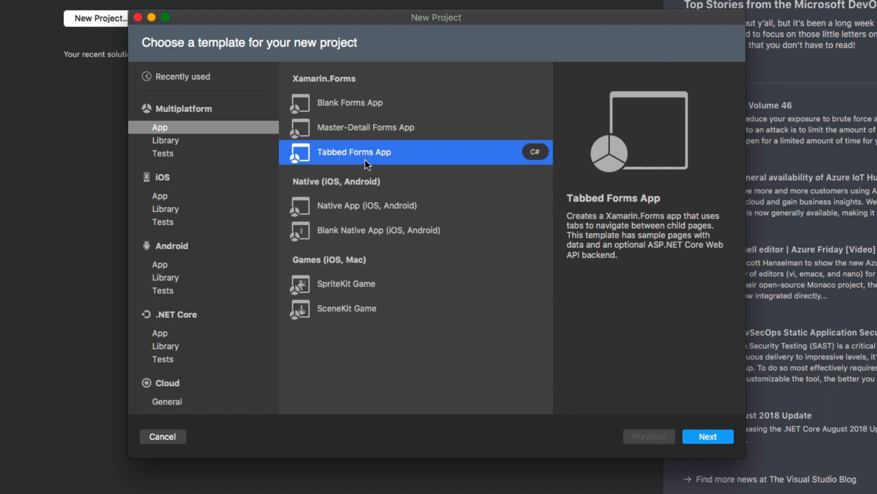
{"action": "left_click", "coordinate": [379, 230]}
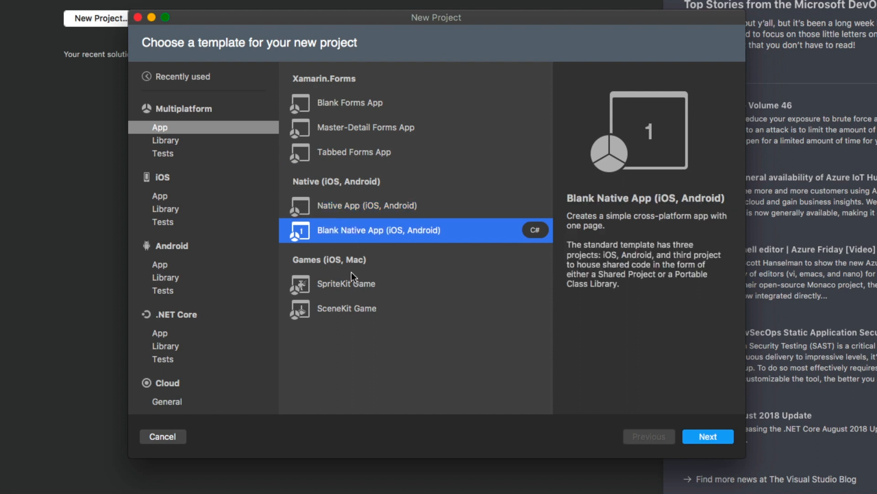
{"action": "mouse_move", "coordinate": [351, 211]}
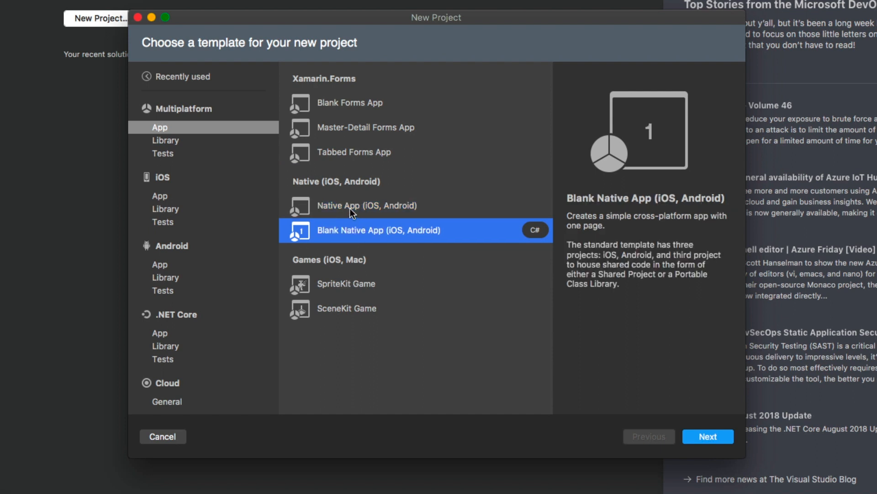
{"action": "mouse_move", "coordinate": [330, 186]}
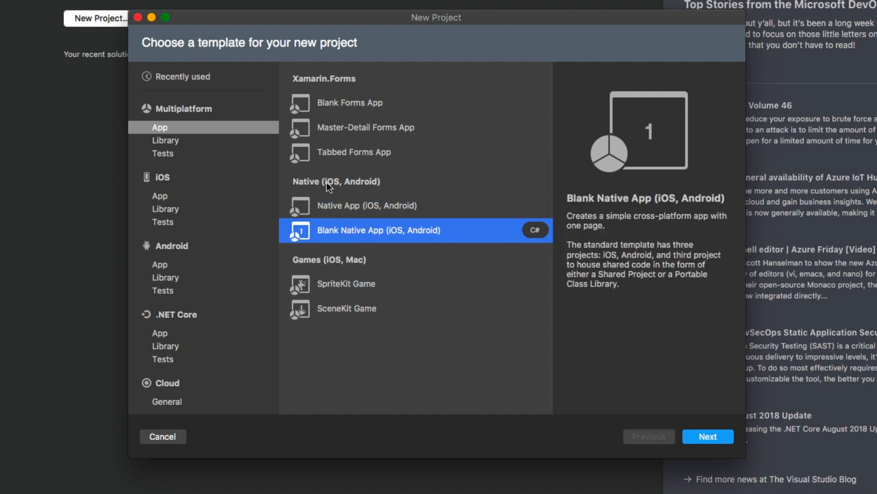
{"action": "mouse_move", "coordinate": [330, 92]}
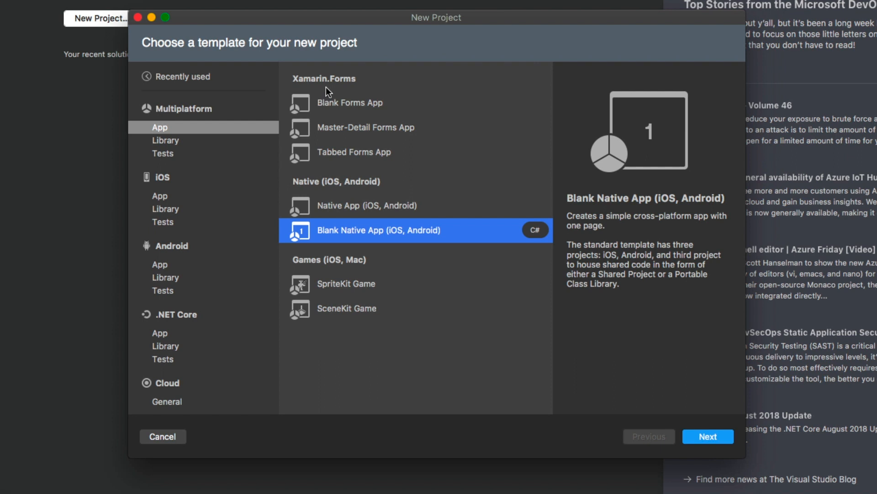
{"action": "left_click", "coordinate": [350, 103]}
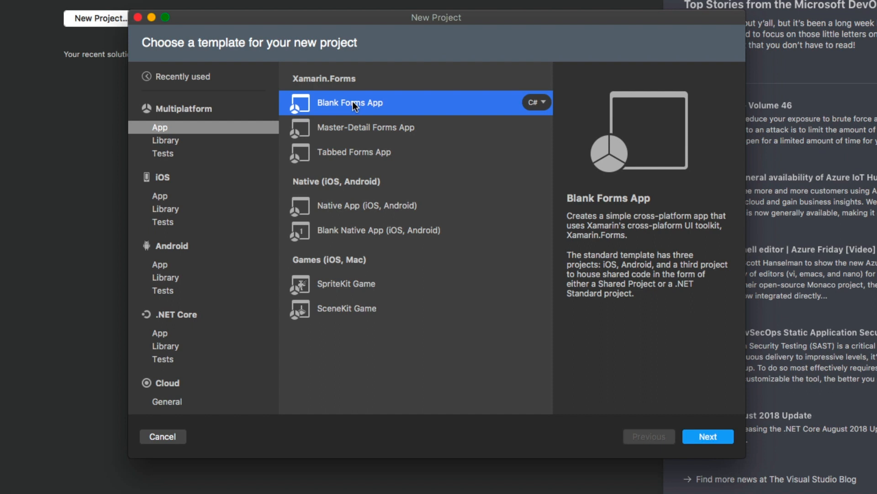
{"action": "mouse_move", "coordinate": [437, 245]}
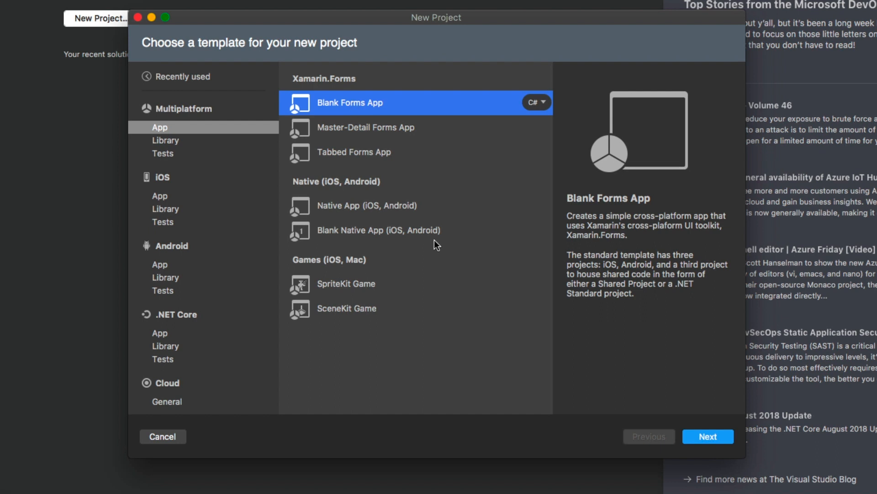
{"action": "mouse_move", "coordinate": [571, 435]}
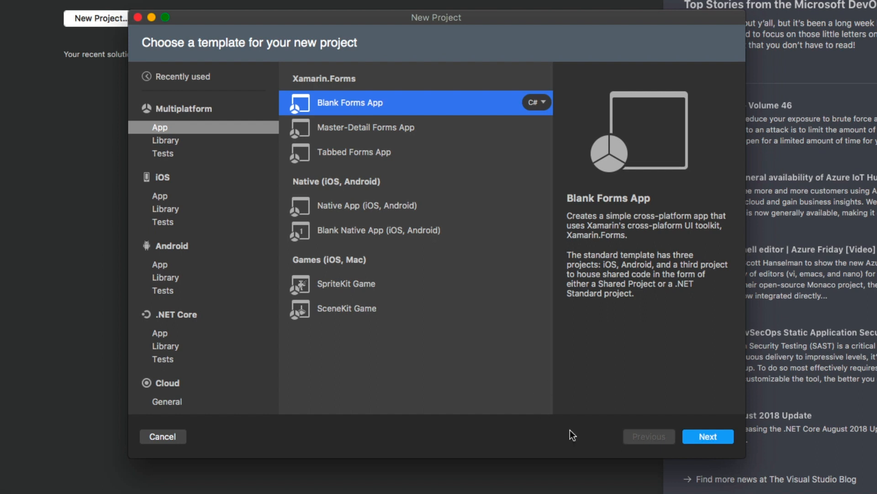
Name the app Contacts, edit the organization identifier, and keep .NET Standard code sharing.
{"action": "left_click", "coordinate": [708, 436]}
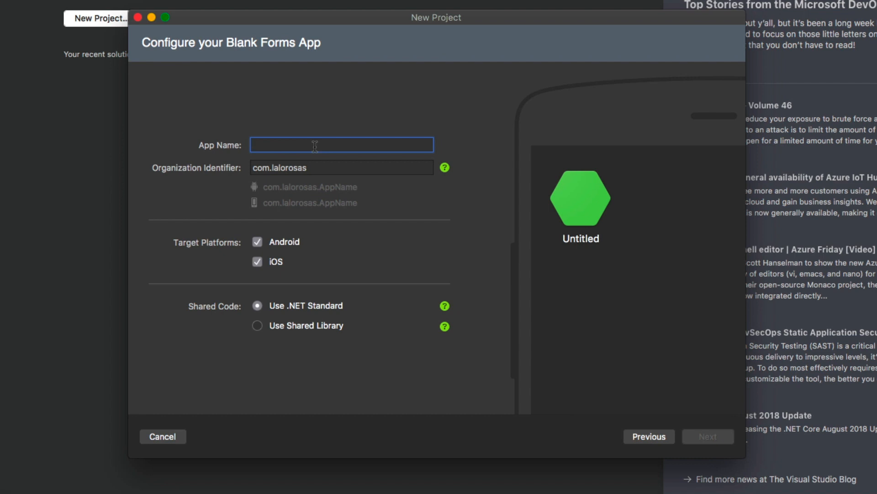
{"action": "type", "text": "contacts"}
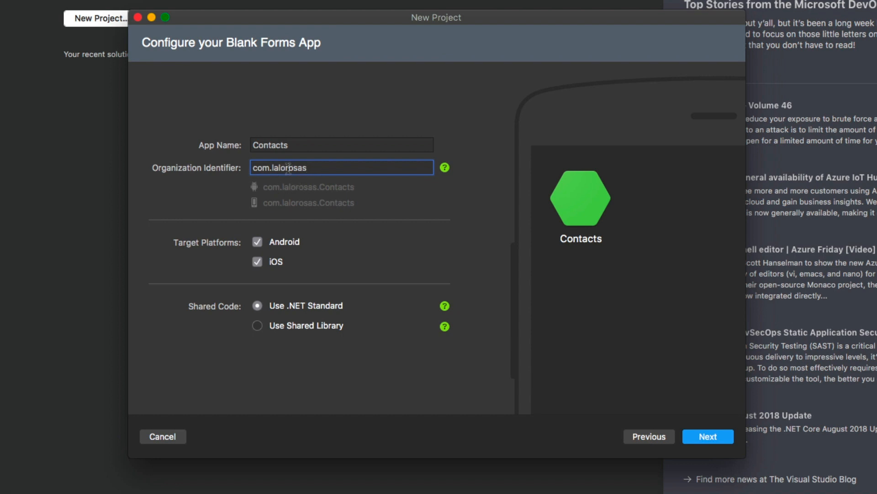
{"action": "double_click", "coordinate": [290, 167]}
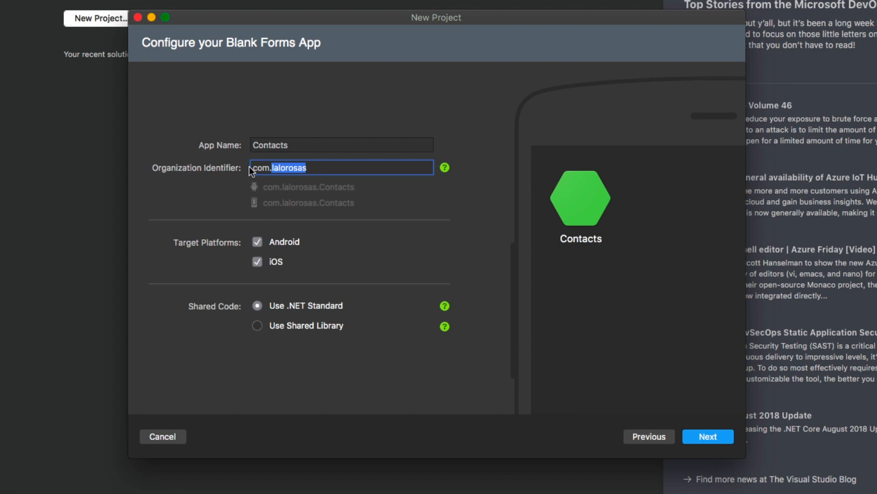
{"action": "mouse_move", "coordinate": [256, 193]}
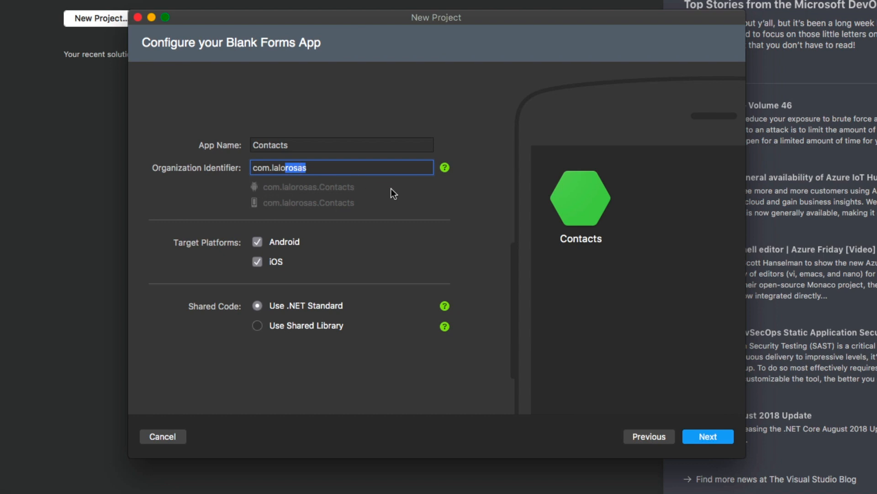
{"action": "mouse_move", "coordinate": [306, 211]}
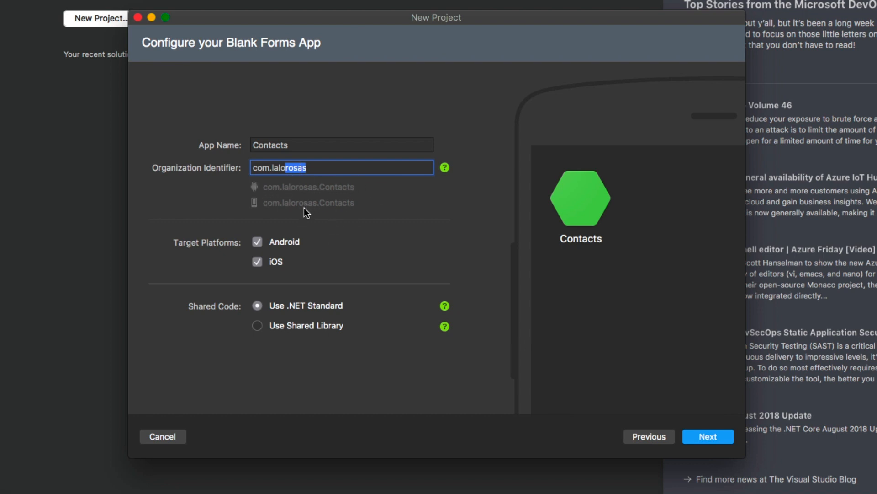
{"action": "mouse_move", "coordinate": [421, 253]}
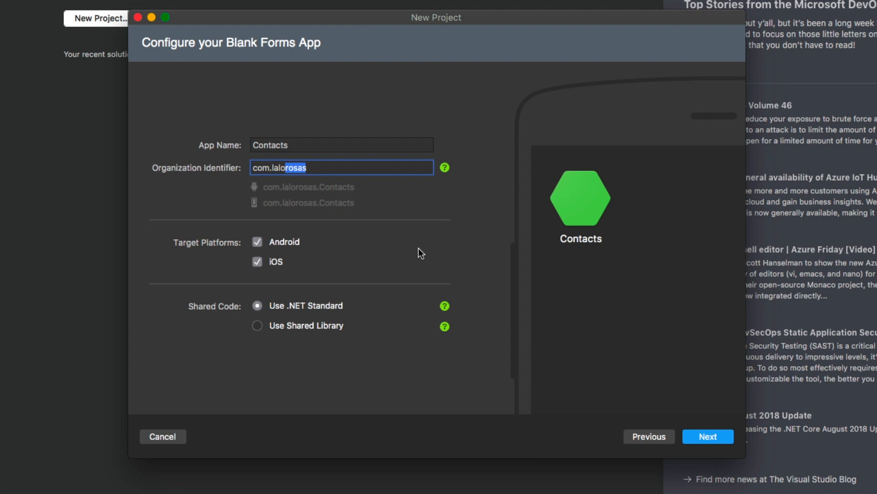
{"action": "mouse_move", "coordinate": [338, 315]}
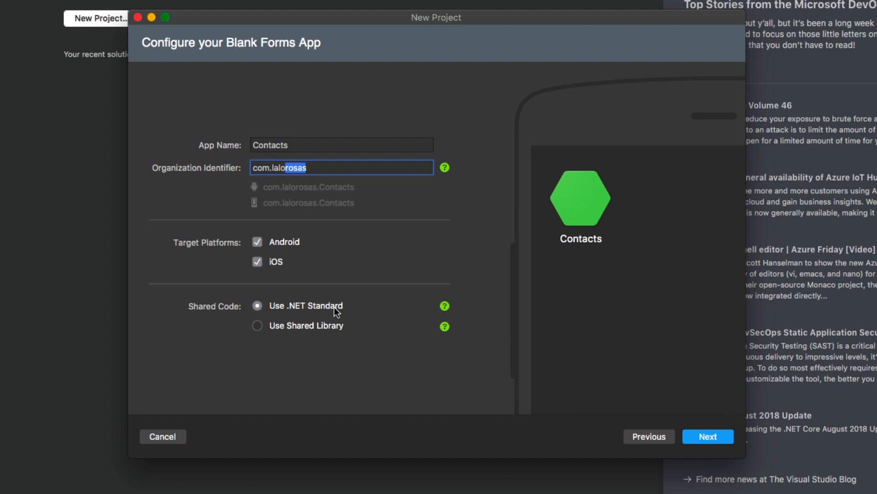
{"action": "left_click", "coordinate": [257, 325]}
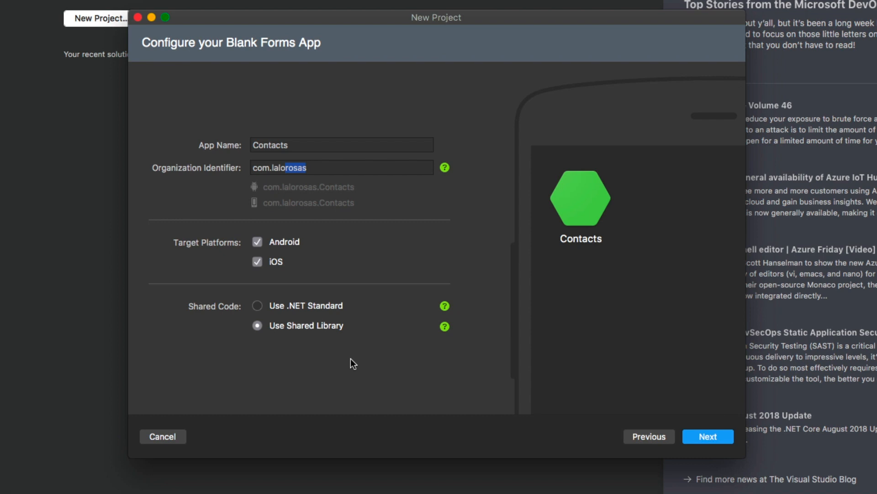
{"action": "mouse_move", "coordinate": [311, 307]}
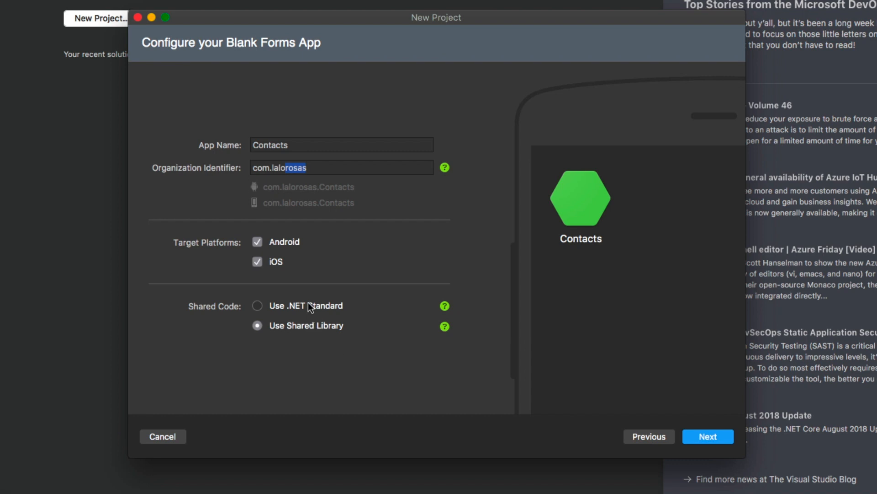
{"action": "left_click", "coordinate": [257, 305]}
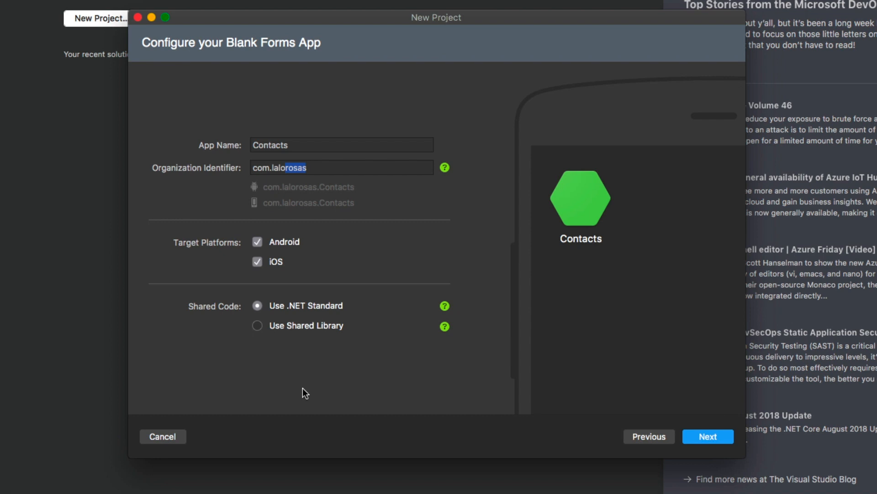
Confirm project and solution names are Contacts in Projects, then create the solution.
{"action": "left_click", "coordinate": [708, 436]}
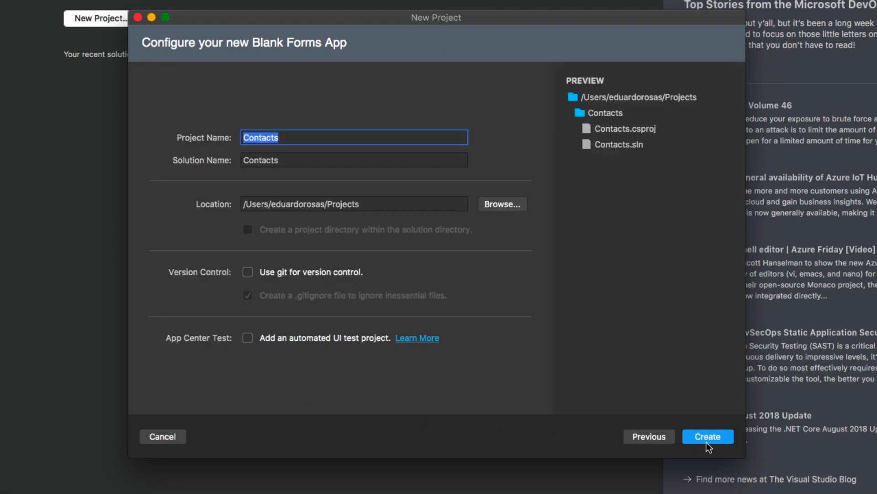
{"action": "mouse_move", "coordinate": [297, 294]}
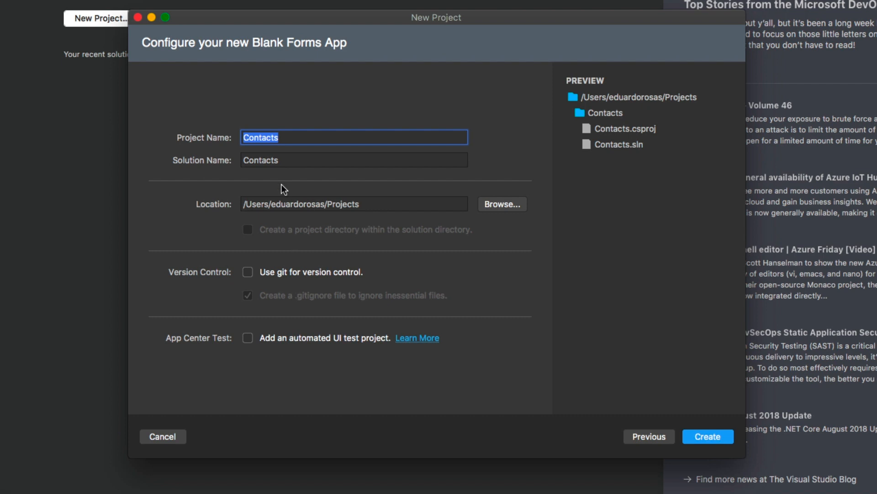
{"action": "left_click", "coordinate": [290, 138]}
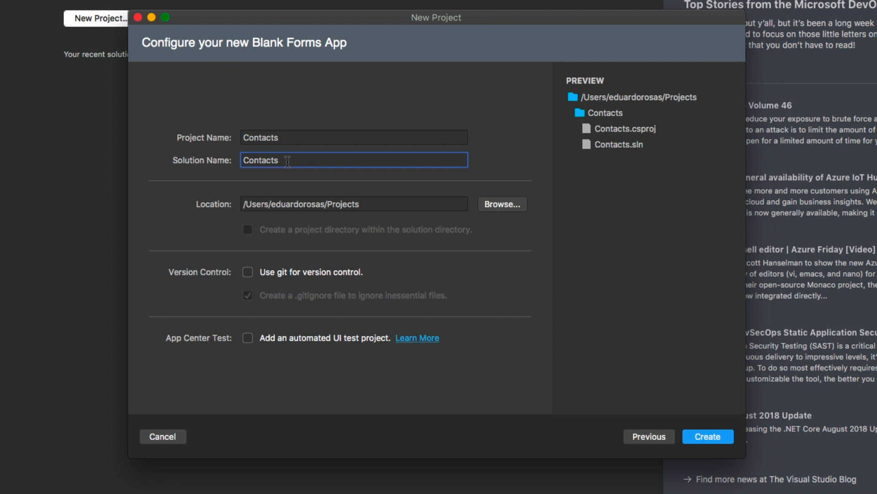
{"action": "mouse_move", "coordinate": [390, 214]}
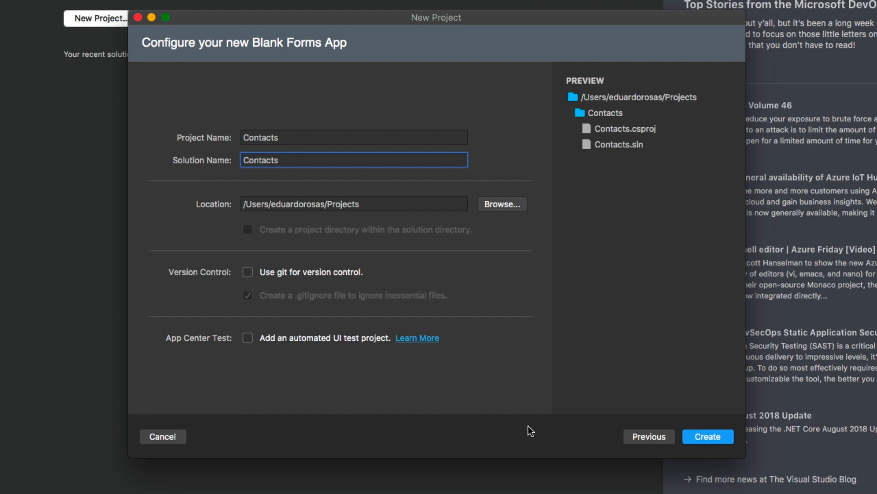
{"action": "left_click", "coordinate": [708, 436]}
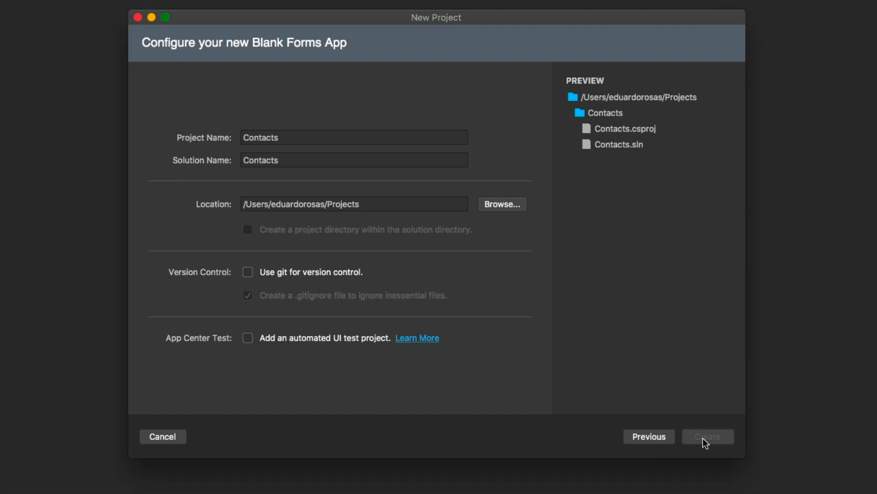
Expand and collapse the Contacts, Contacts.Android and Contacts.iOS projects, leaving shared Contacts expanded.
{"action": "left_click", "coordinate": [708, 436]}
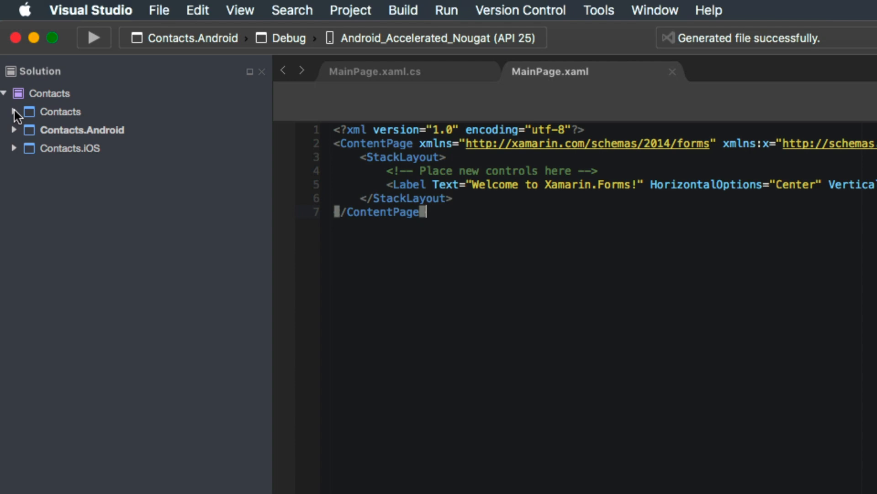
{"action": "left_click", "coordinate": [15, 112]}
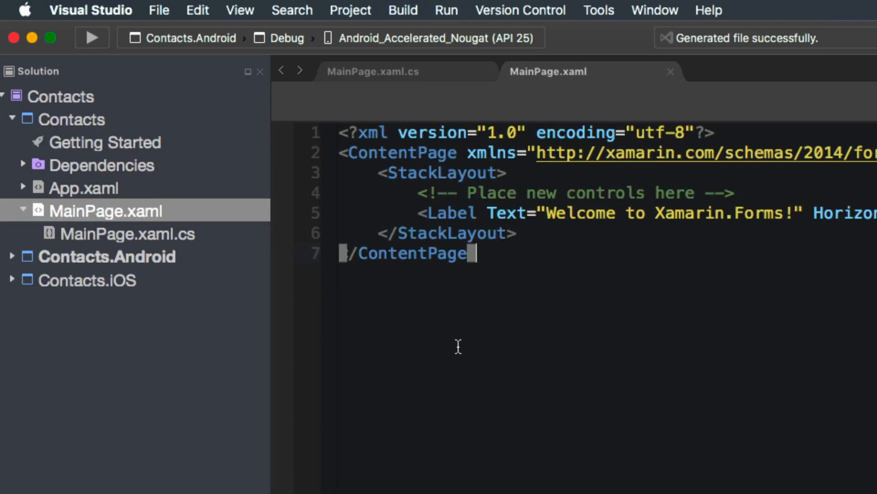
{"action": "mouse_move", "coordinate": [466, 337]}
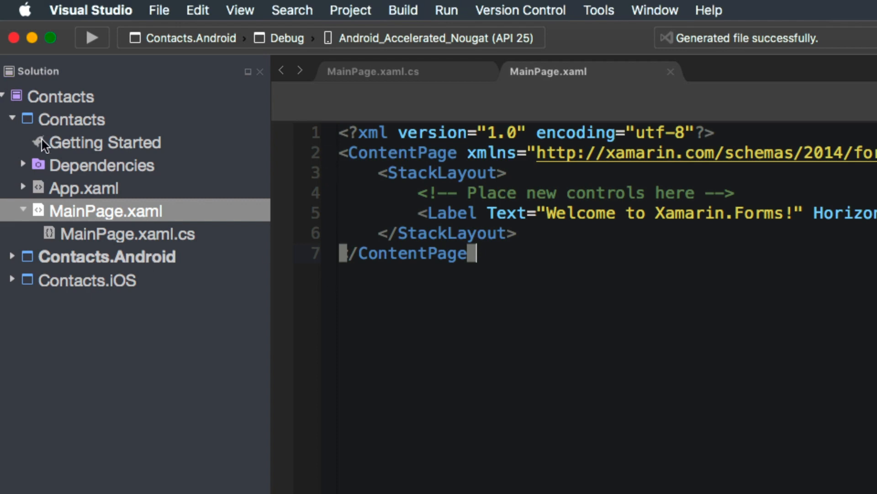
{"action": "left_click", "coordinate": [4, 96]}
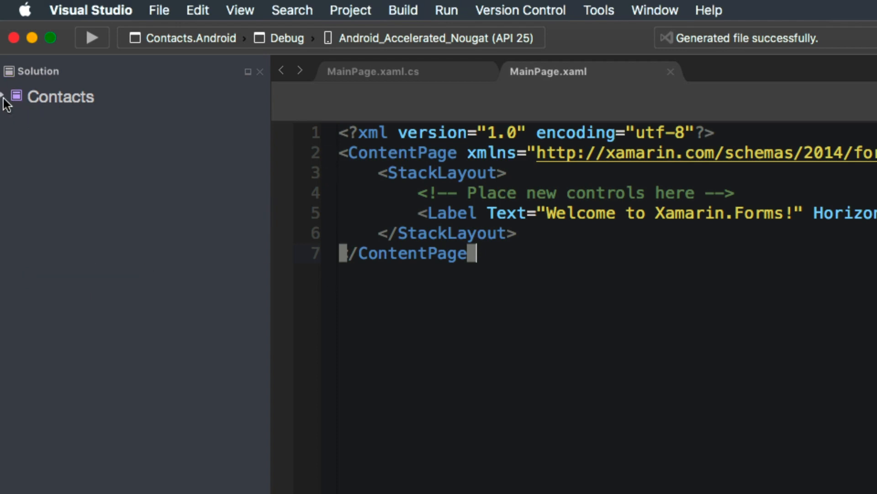
{"action": "left_click", "coordinate": [5, 96]}
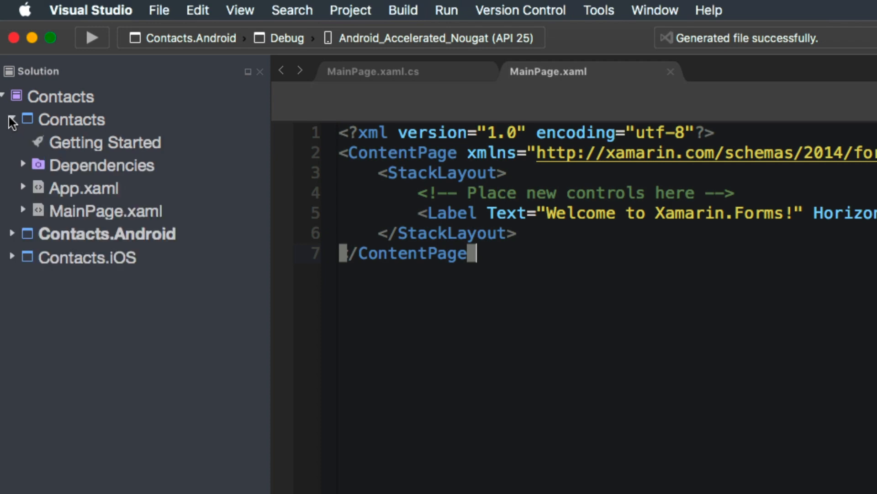
{"action": "left_click", "coordinate": [14, 119]}
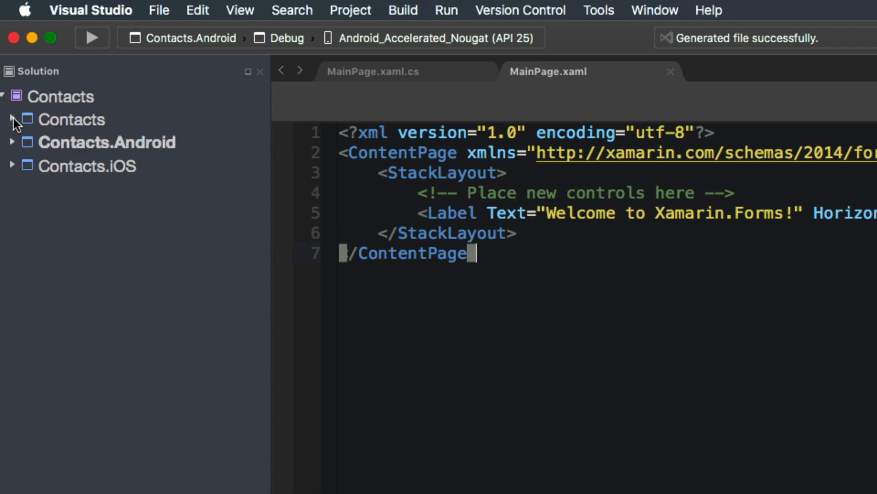
{"action": "left_click", "coordinate": [14, 142]}
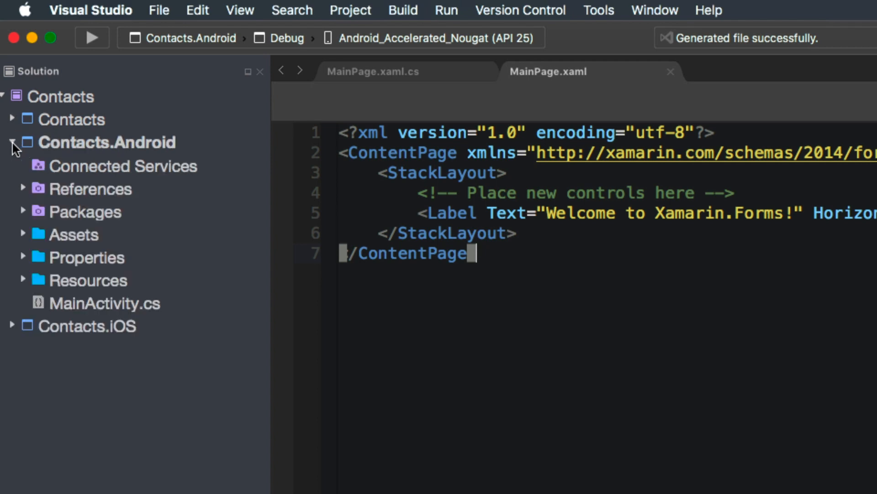
{"action": "left_click", "coordinate": [12, 143]}
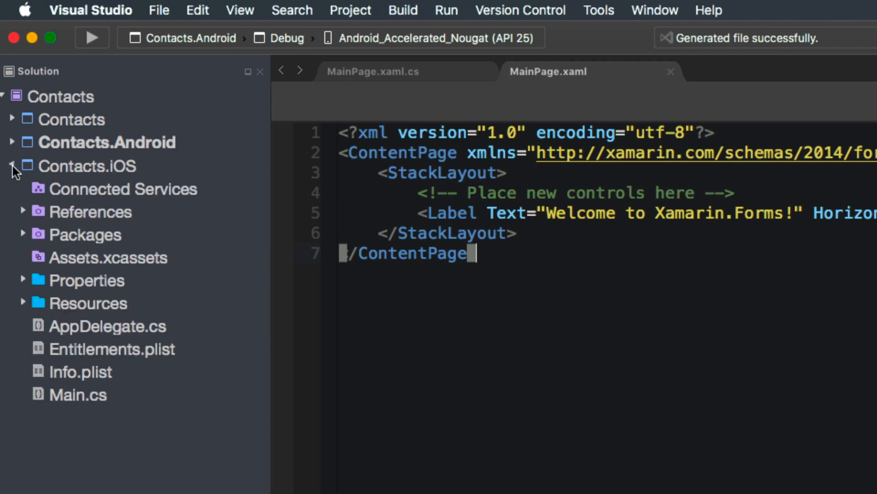
{"action": "left_click", "coordinate": [11, 166]}
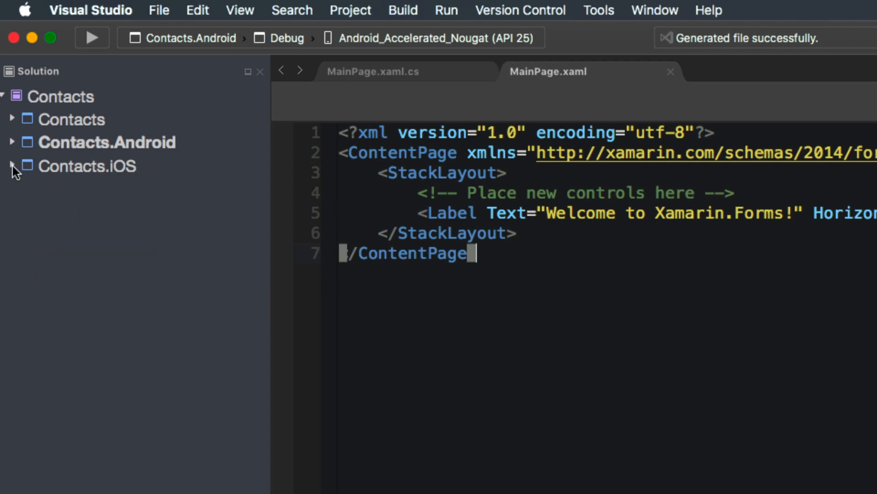
{"action": "mouse_move", "coordinate": [26, 169]}
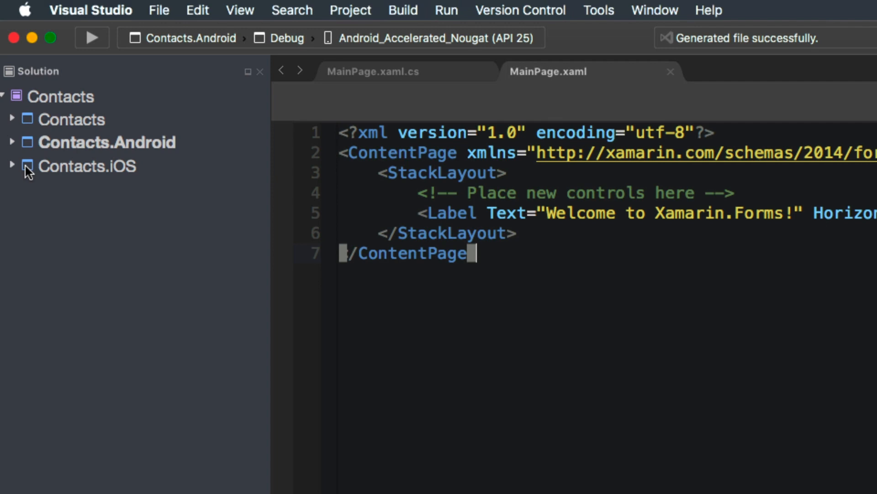
{"action": "left_click", "coordinate": [14, 119]}
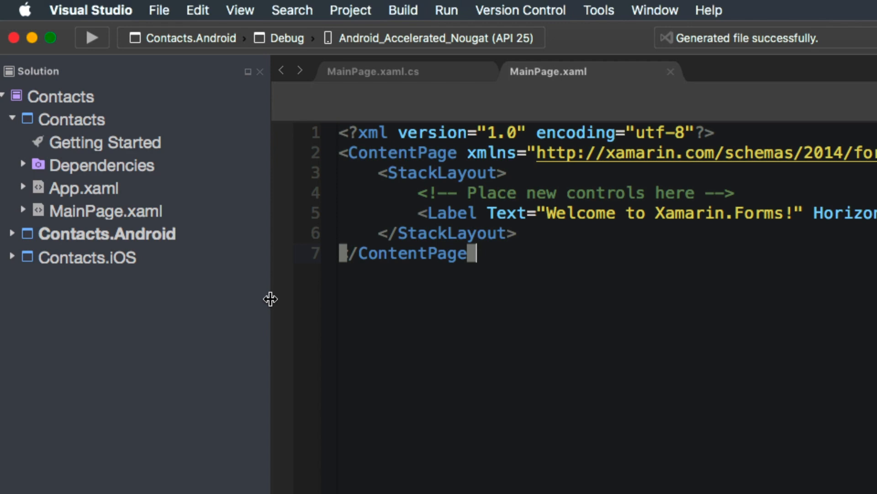
Inspect Contacts.iOS References, selecting the Contacts reference, then collapse the iOS project.
{"action": "left_click", "coordinate": [107, 234]}
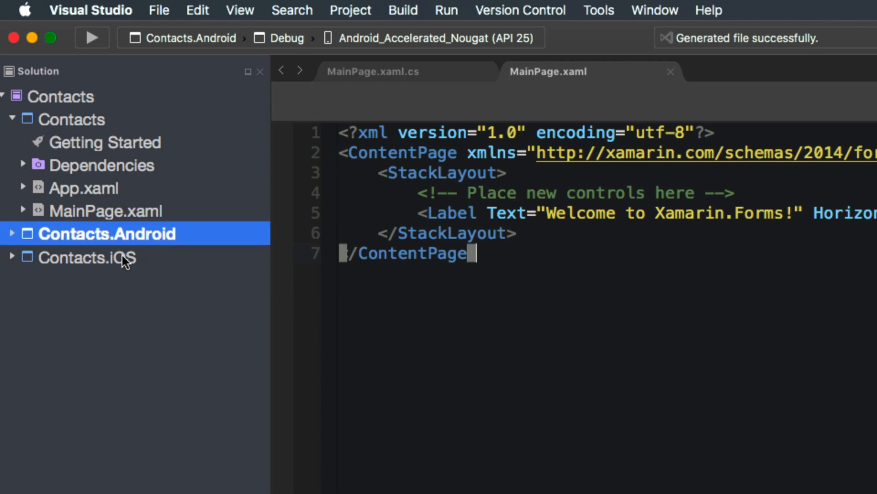
{"action": "left_click", "coordinate": [87, 257]}
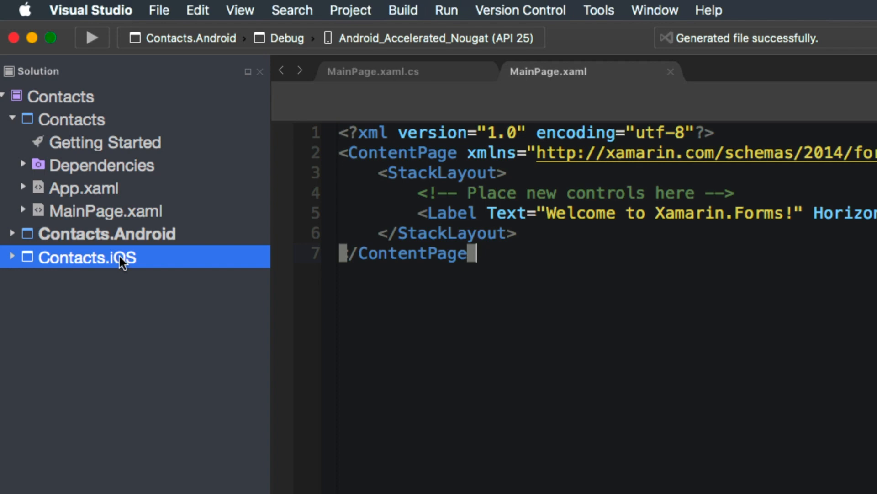
{"action": "mouse_move", "coordinate": [106, 260]}
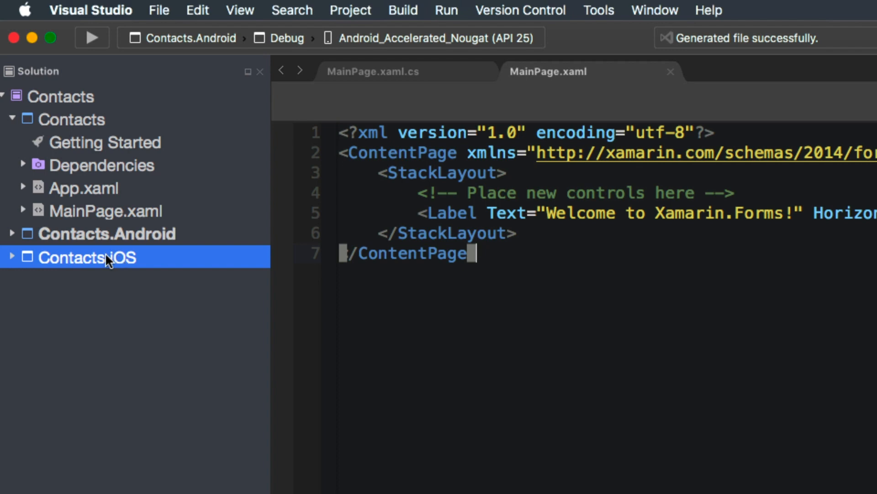
{"action": "left_click", "coordinate": [13, 257]}
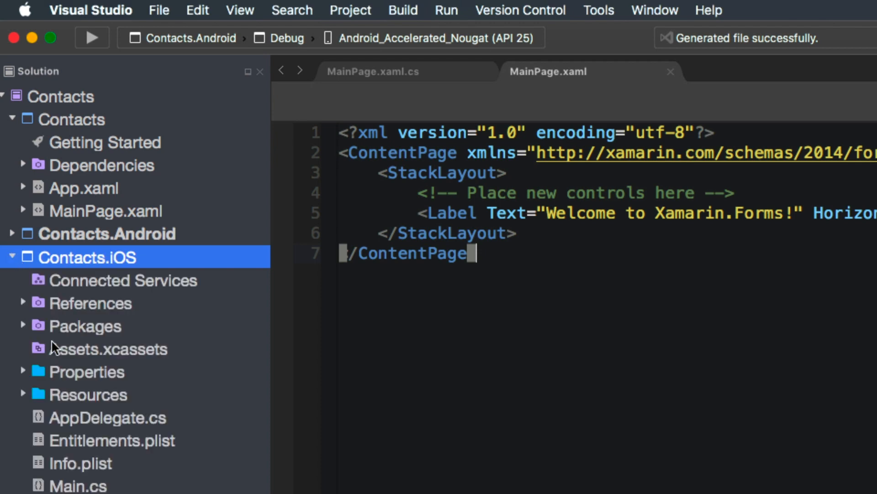
{"action": "left_click", "coordinate": [23, 303]}
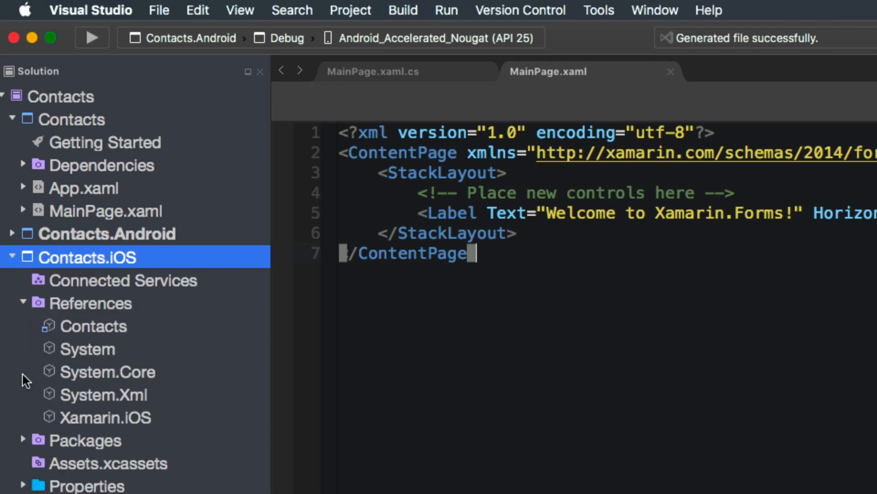
{"action": "left_click", "coordinate": [93, 326]}
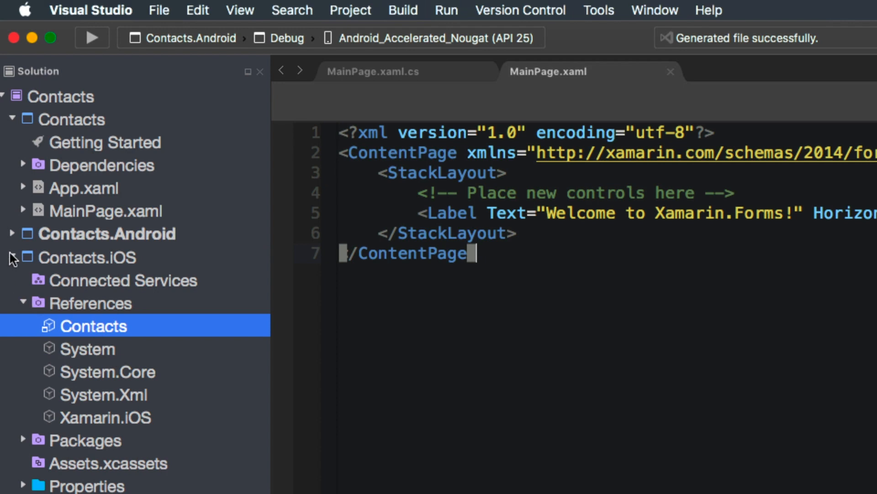
{"action": "left_click", "coordinate": [13, 257]}
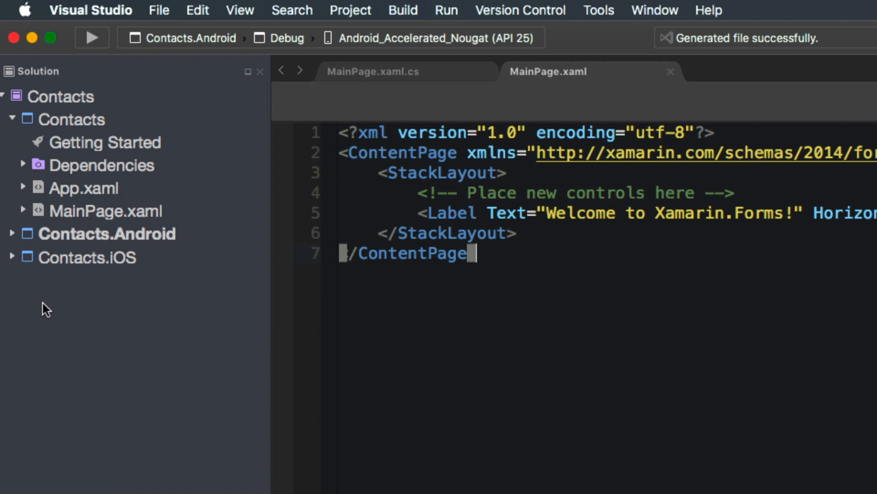
Open MainPage.xaml.cs from under MainPage.xaml, then return to the MainPage.xaml markup.
{"action": "left_click", "coordinate": [71, 119]}
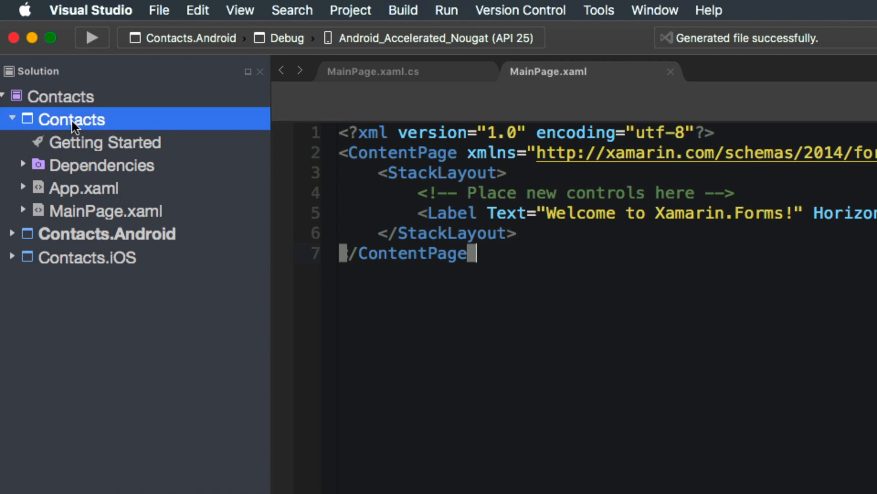
{"action": "mouse_move", "coordinate": [90, 211]}
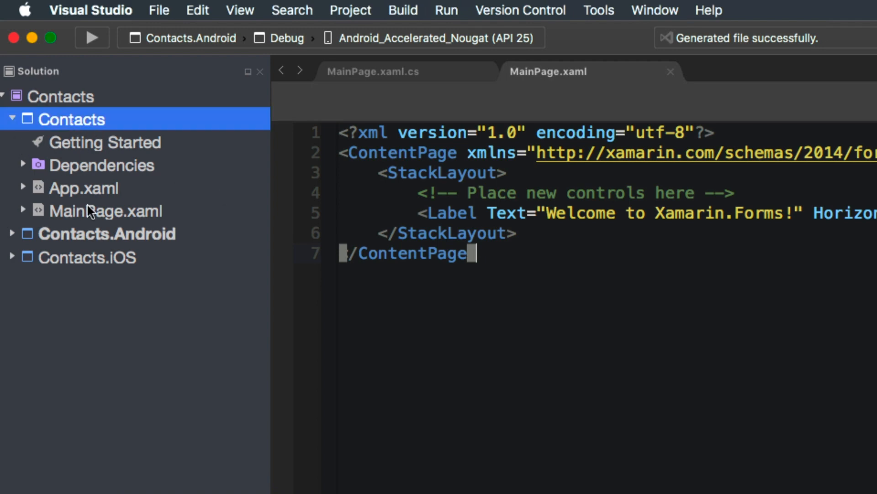
{"action": "left_click", "coordinate": [24, 211]}
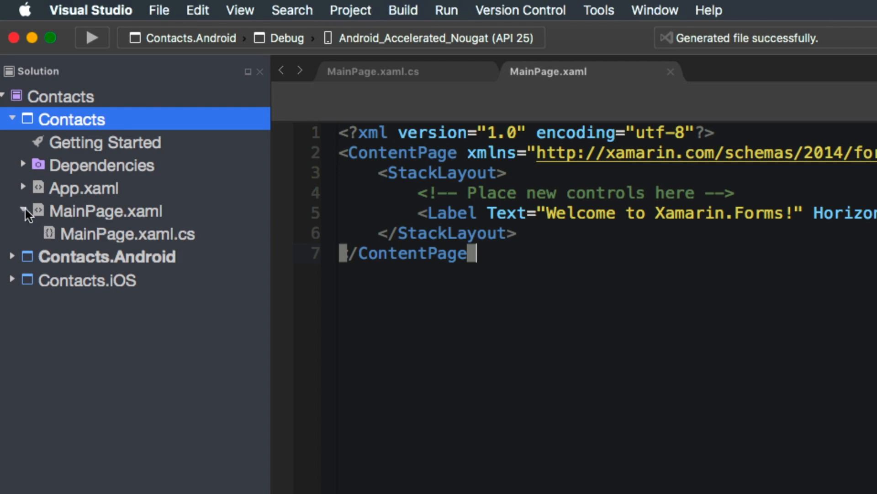
{"action": "mouse_move", "coordinate": [540, 116]}
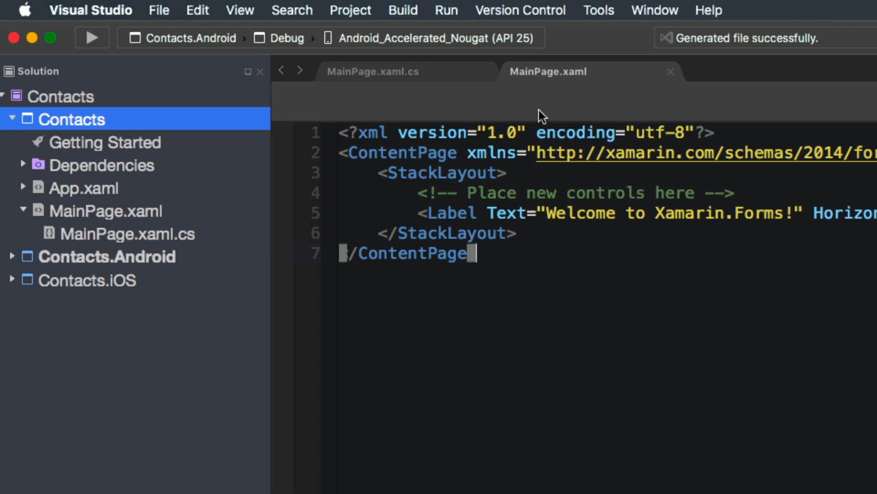
{"action": "left_click", "coordinate": [373, 70]}
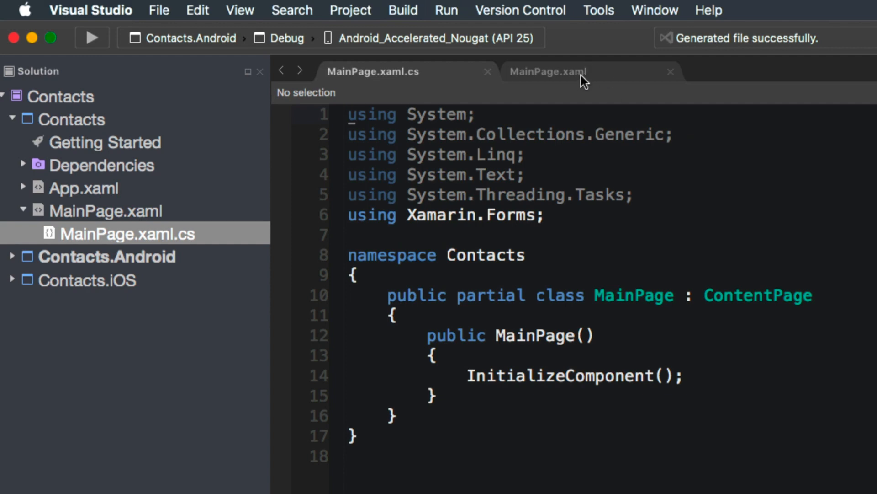
{"action": "left_click", "coordinate": [549, 72]}
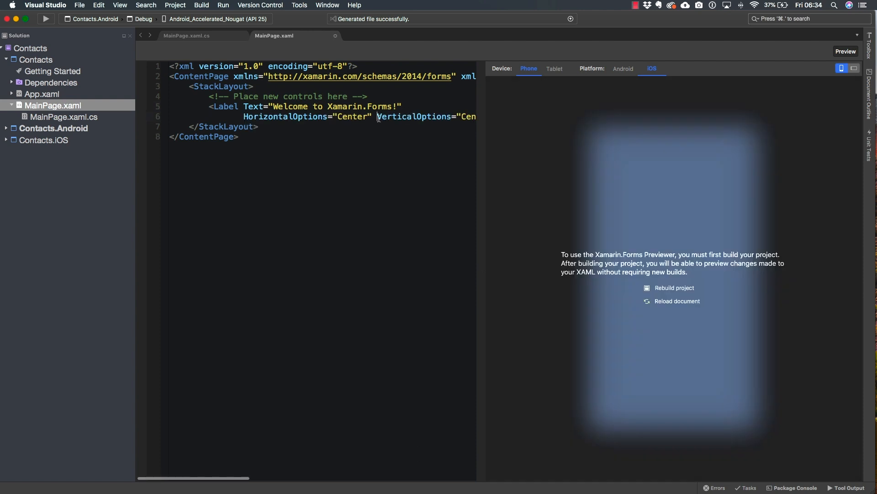
Finish the Label's VerticalOptions="CenterAndExpand" /> line and widen the XAML editor beside the preview.
{"action": "type", "text": "CenterAndExpand\" />"}
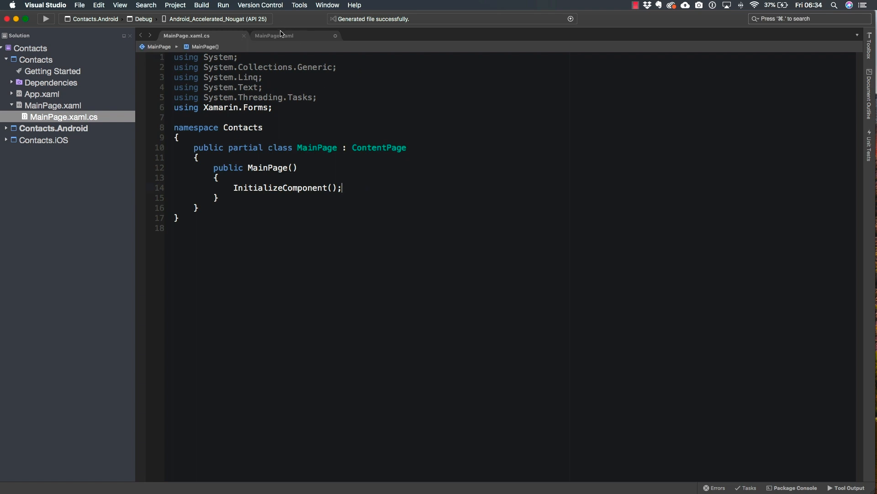
{"action": "left_click", "coordinate": [274, 36]}
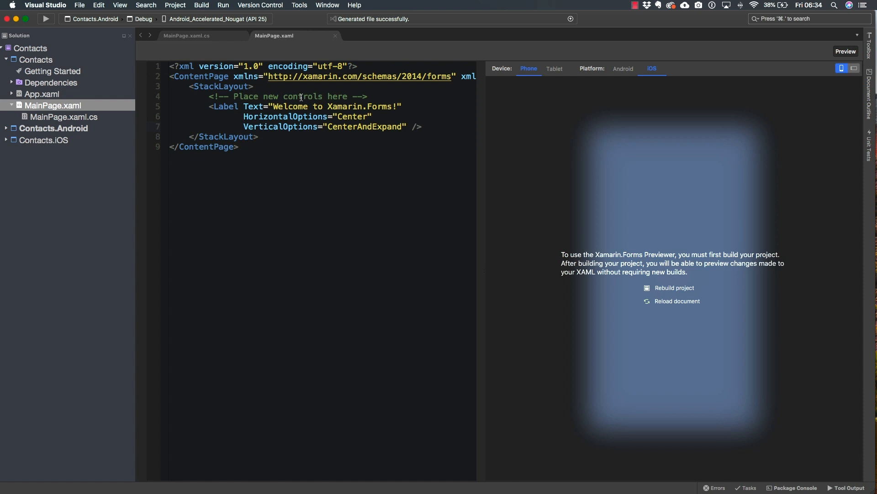
{"action": "mouse_move", "coordinate": [555, 299]}
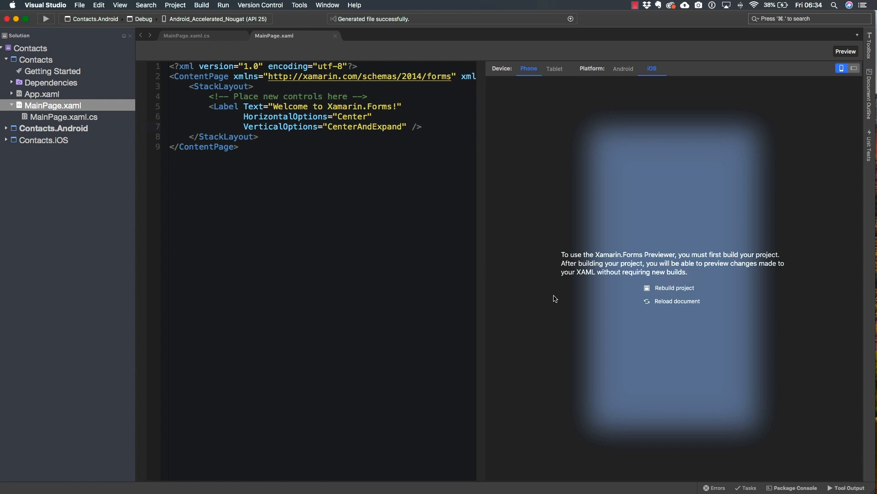
{"action": "left_click_drag", "start_coordinate": [481, 213], "coordinate": [559, 214]}
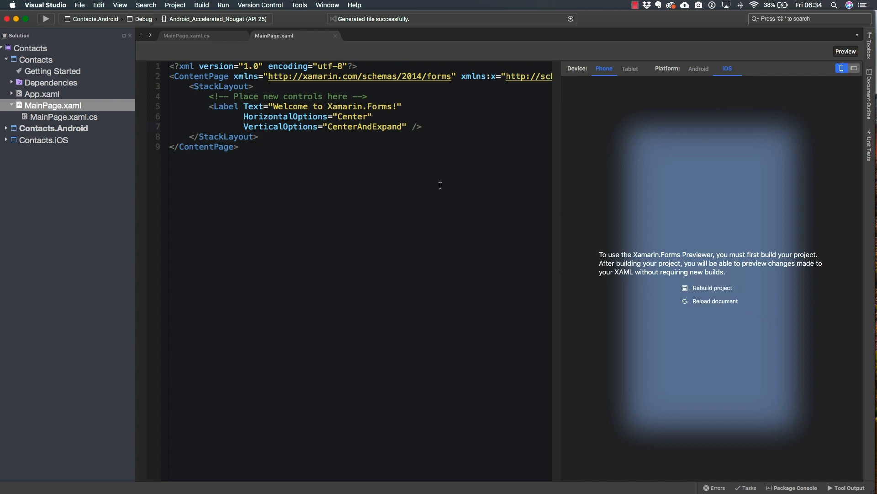
{"action": "mouse_move", "coordinate": [772, 325]}
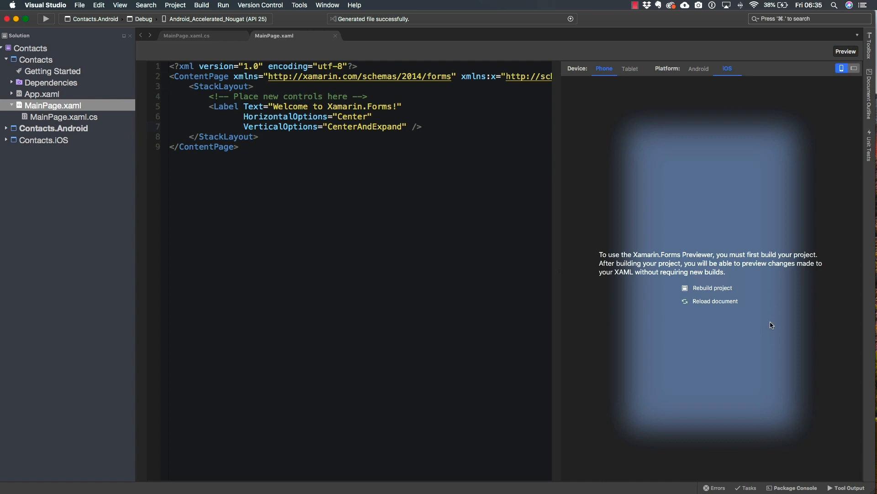
{"action": "mouse_move", "coordinate": [719, 312]}
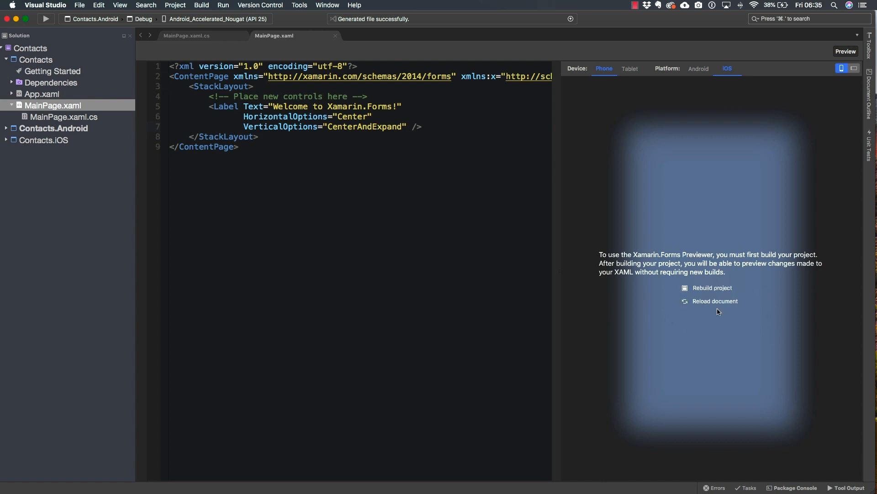
Run Clean Contacts from the solution's context menu, then Rebuild Contacts.
{"action": "left_click", "coordinate": [30, 47]}
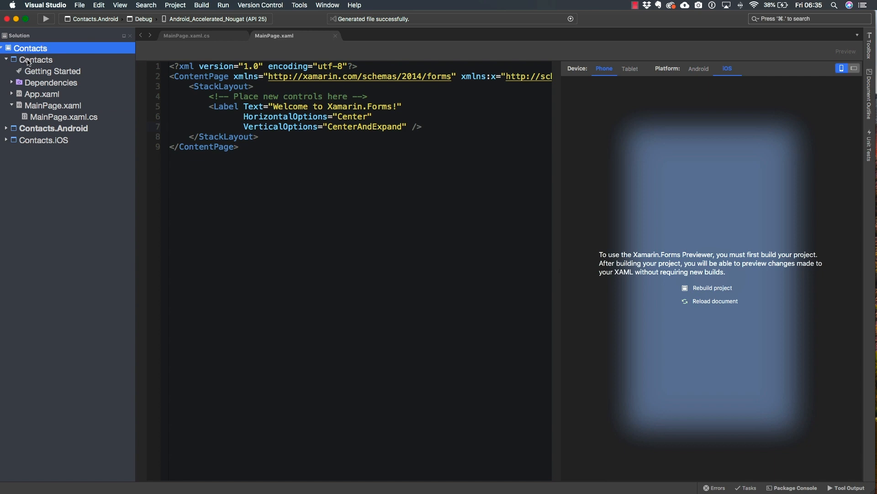
{"action": "right_click", "coordinate": [29, 48]}
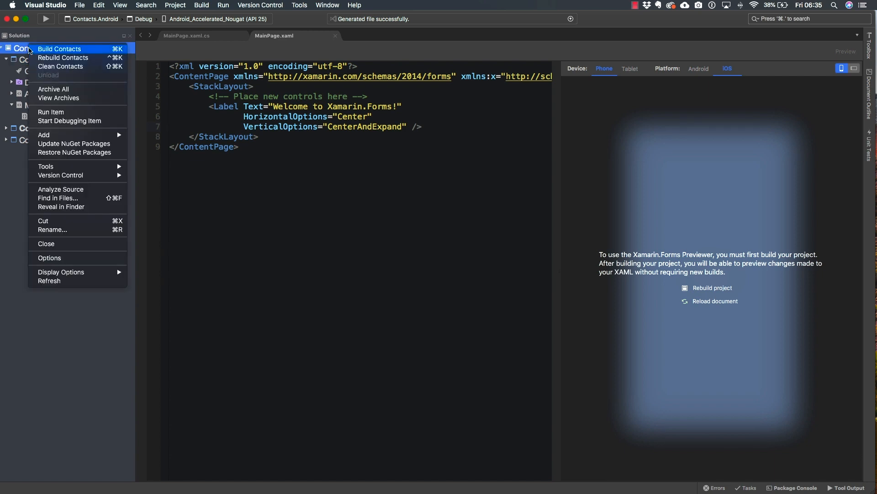
{"action": "mouse_move", "coordinate": [60, 66]}
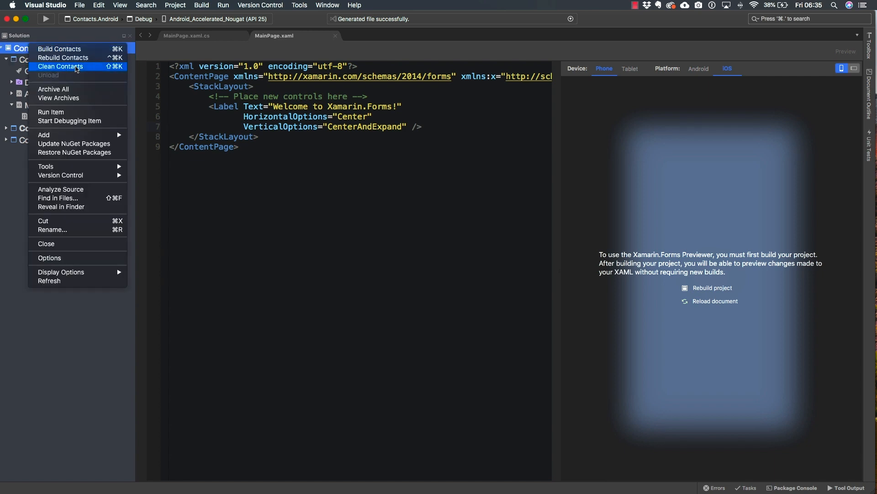
{"action": "left_click", "coordinate": [61, 66]}
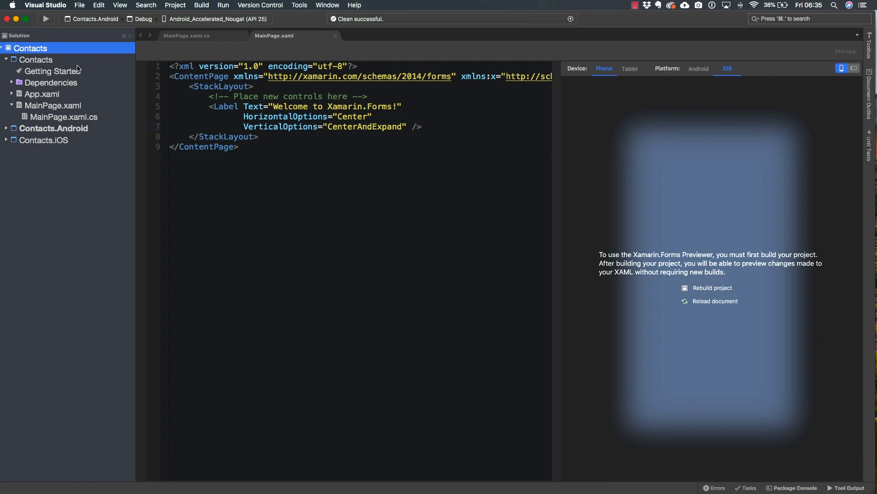
{"action": "mouse_move", "coordinate": [71, 70]}
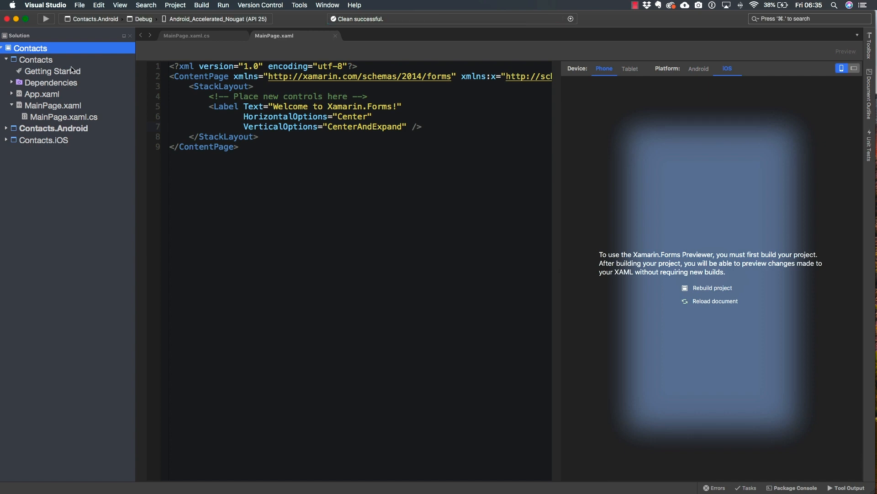
{"action": "right_click", "coordinate": [27, 48]}
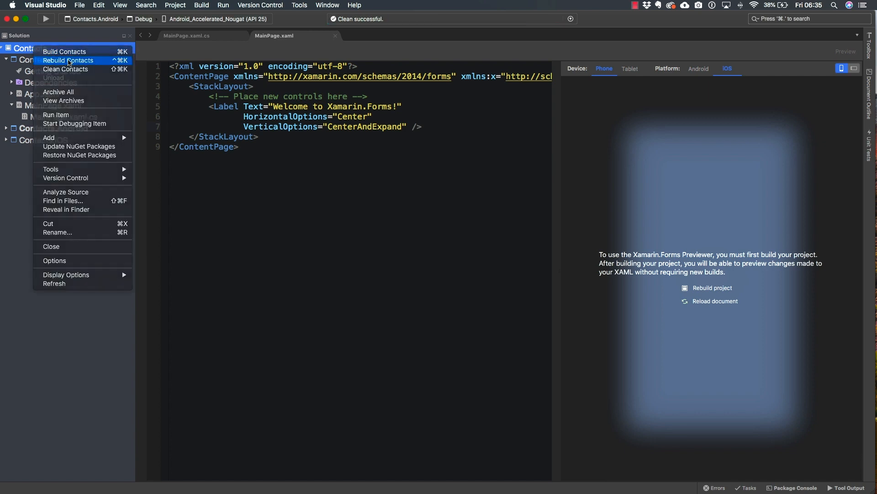
{"action": "left_click", "coordinate": [68, 60]}
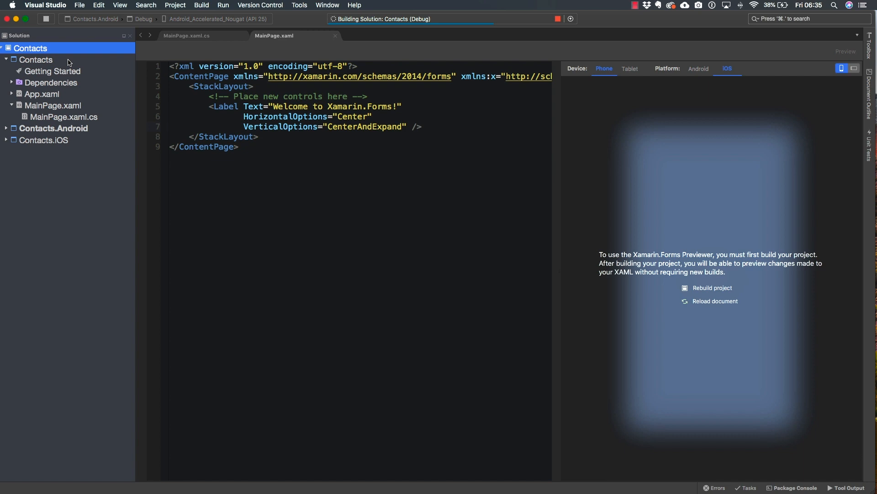
{"action": "mouse_move", "coordinate": [558, 206]}
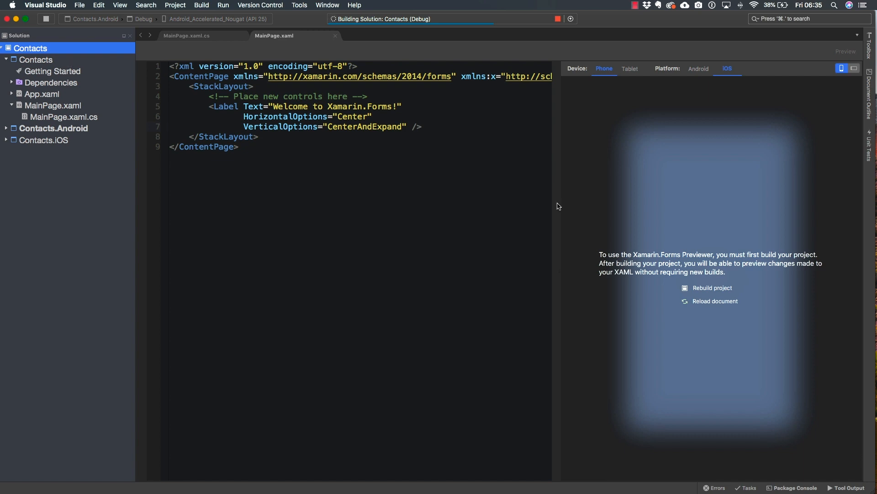
{"action": "mouse_move", "coordinate": [584, 407]}
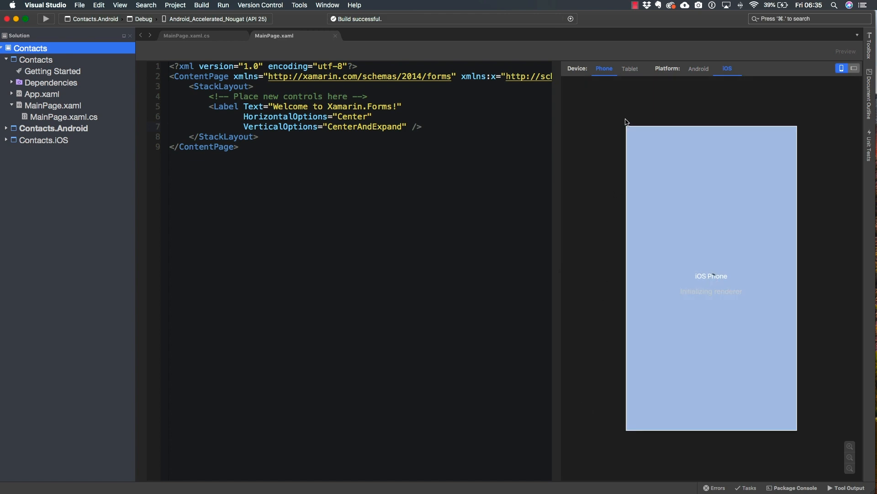
{"action": "mouse_move", "coordinate": [678, 202]}
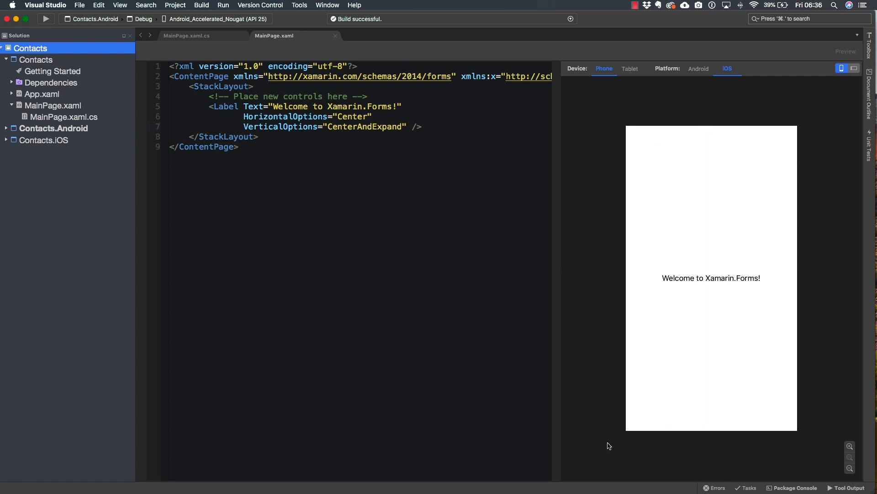
{"action": "mouse_move", "coordinate": [603, 277]}
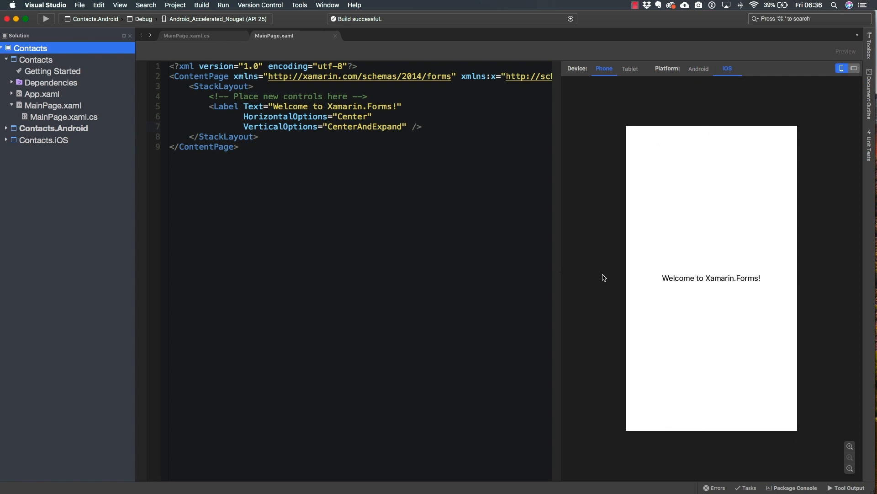
{"action": "mouse_move", "coordinate": [643, 125]}
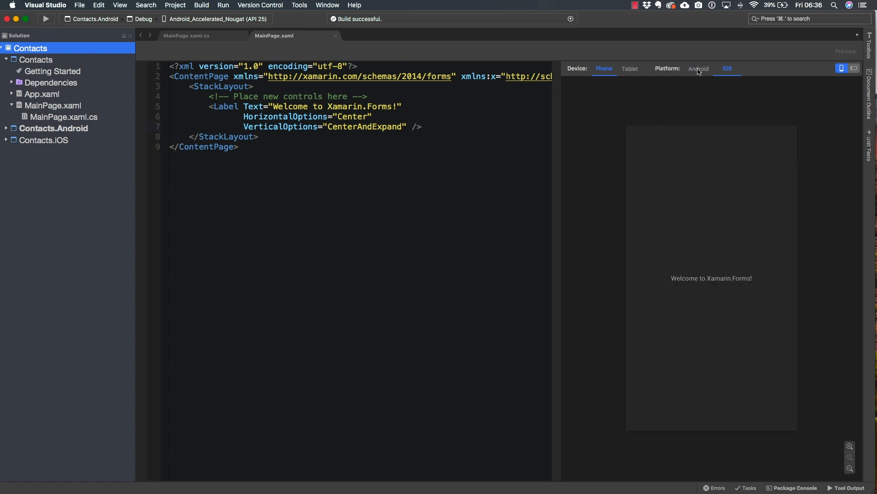
Toggle the previewer between Android and iOS to check the 'Welcome to Xamarin.Forms!' label.
{"action": "left_click", "coordinate": [698, 68]}
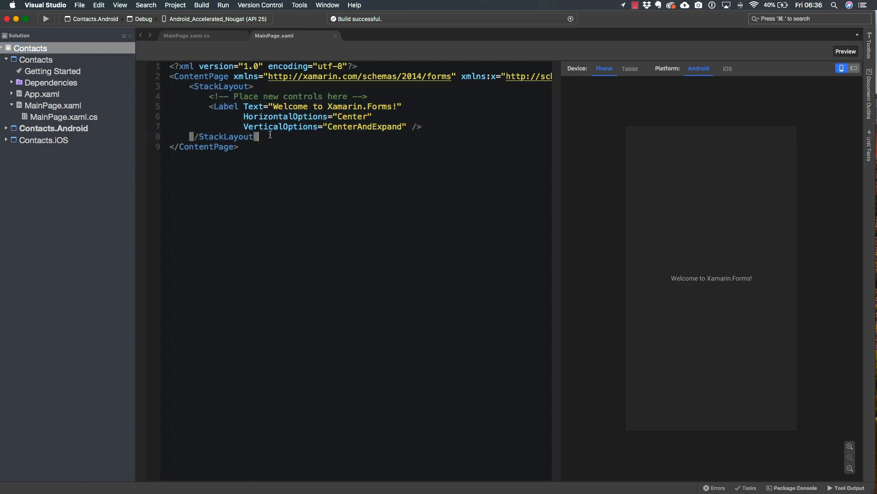
{"action": "left_click", "coordinate": [727, 69]}
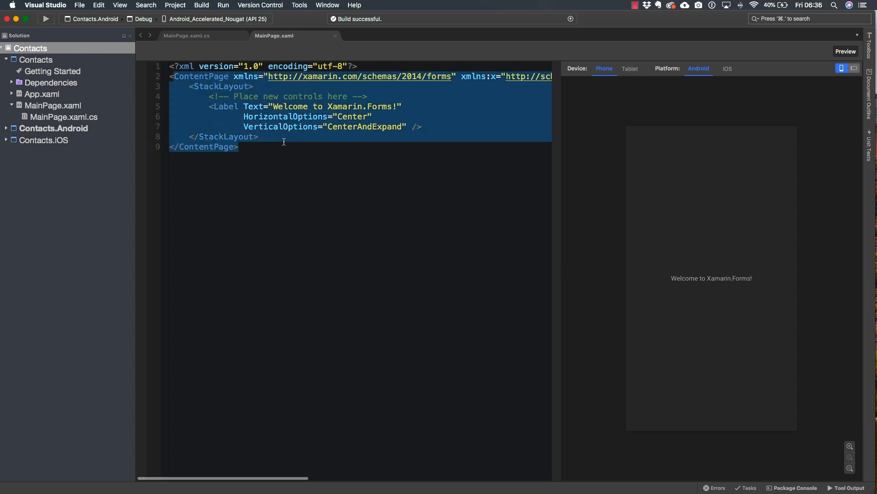
{"action": "left_click", "coordinate": [727, 69]}
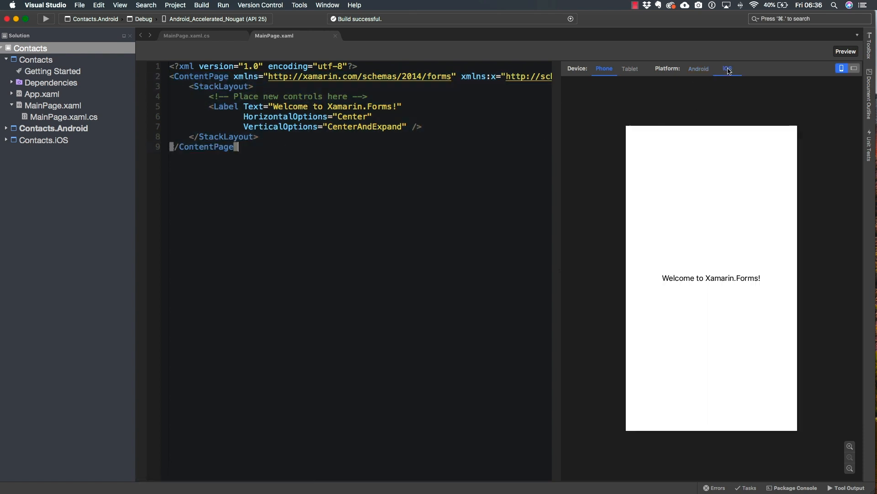
{"action": "left_click", "coordinate": [698, 68]}
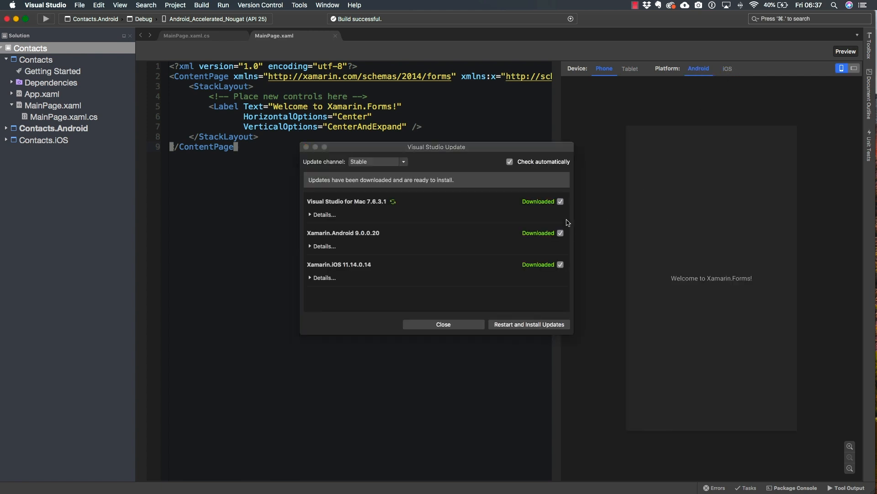
Drag the Visual Studio Update window slightly to the right.
{"action": "left_click_drag", "start_coordinate": [436, 147], "coordinate": [469, 144]}
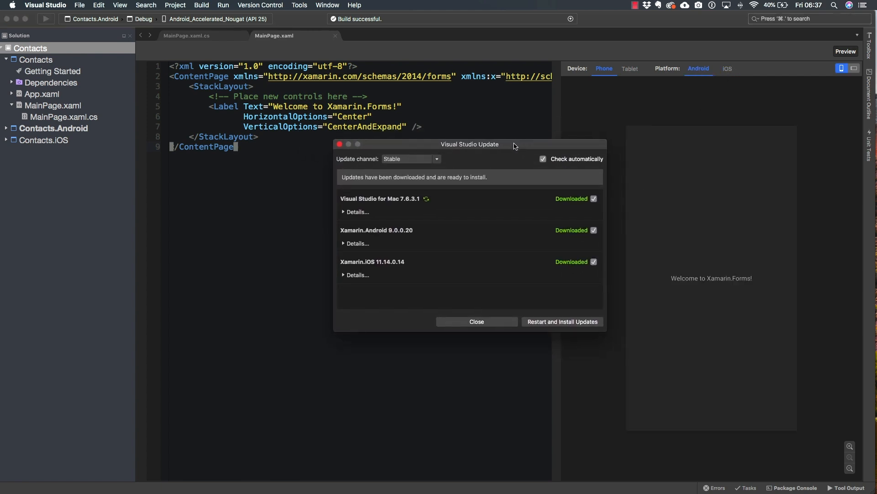
{"action": "mouse_move", "coordinate": [340, 147]}
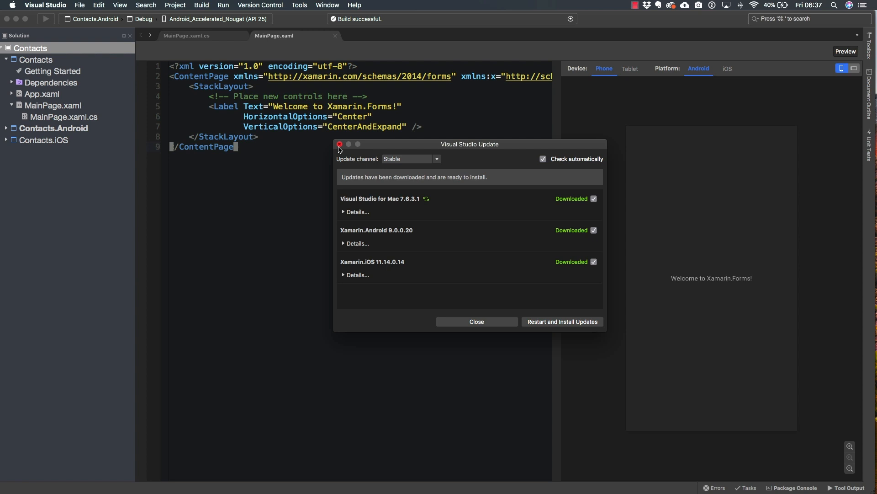
{"action": "mouse_move", "coordinate": [394, 147]}
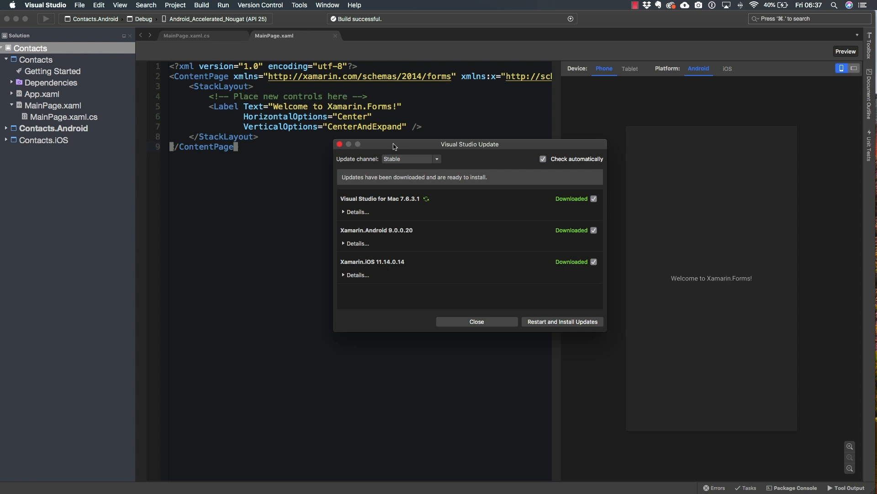
{"action": "mouse_move", "coordinate": [228, 80]}
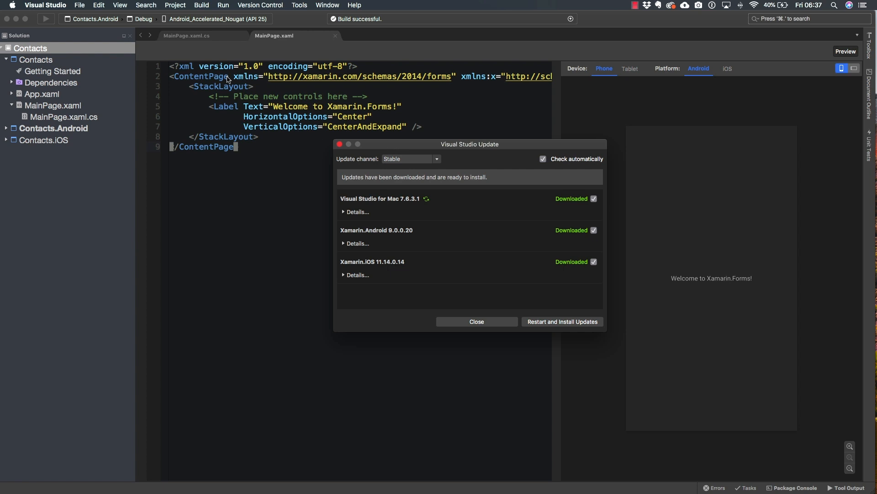
{"action": "mouse_move", "coordinate": [484, 148]}
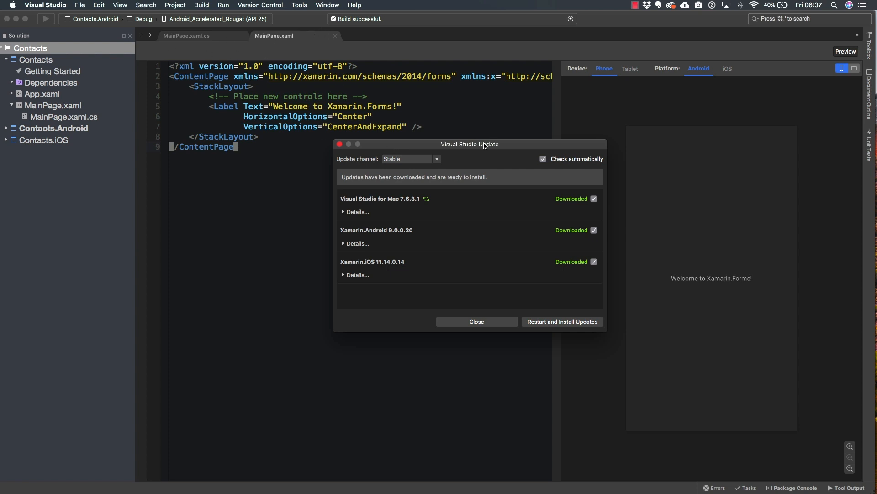